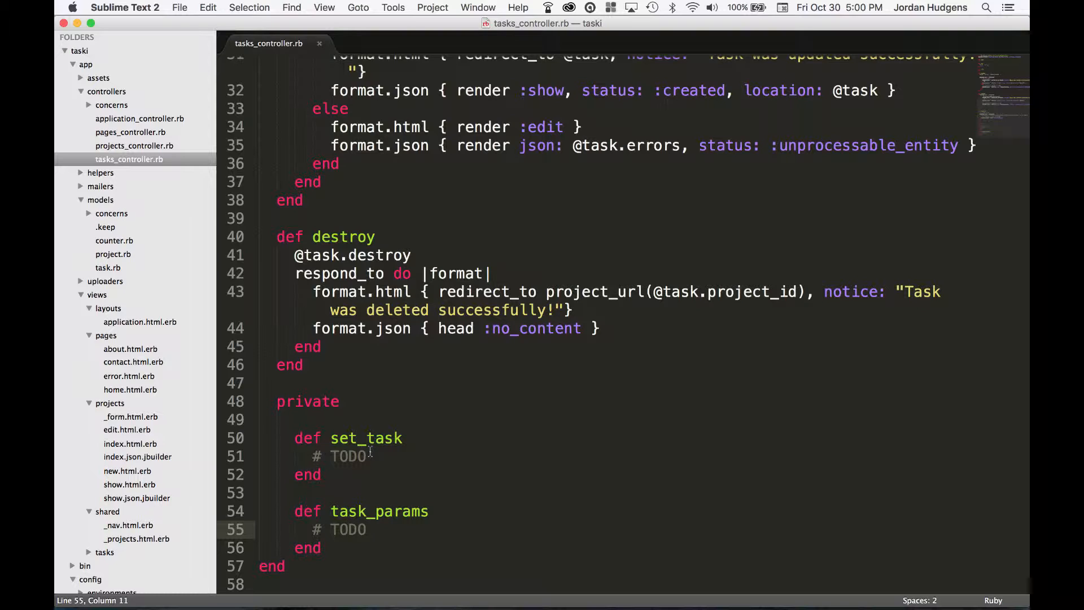
mouse_move(355, 420)
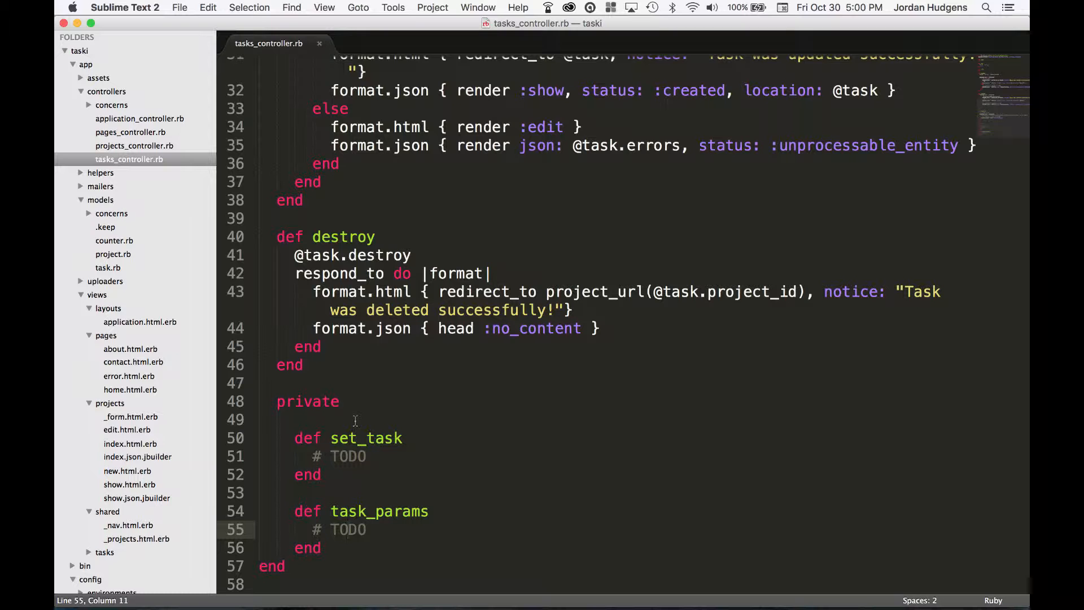
Scroll through the controller and locate the private set_task and task_params methods
scroll(up, 3)
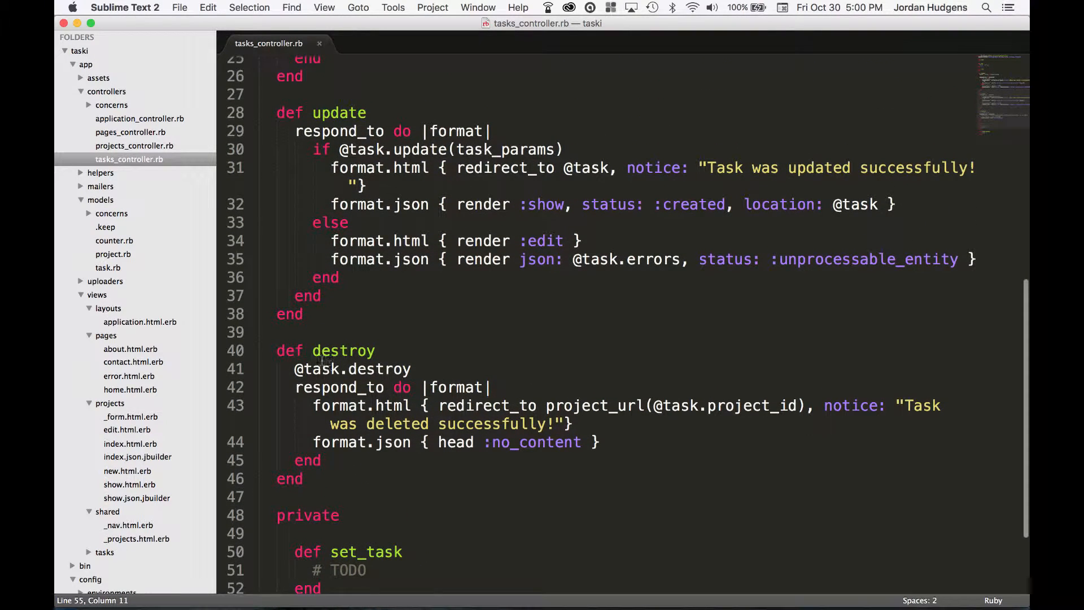
scroll(up, 3)
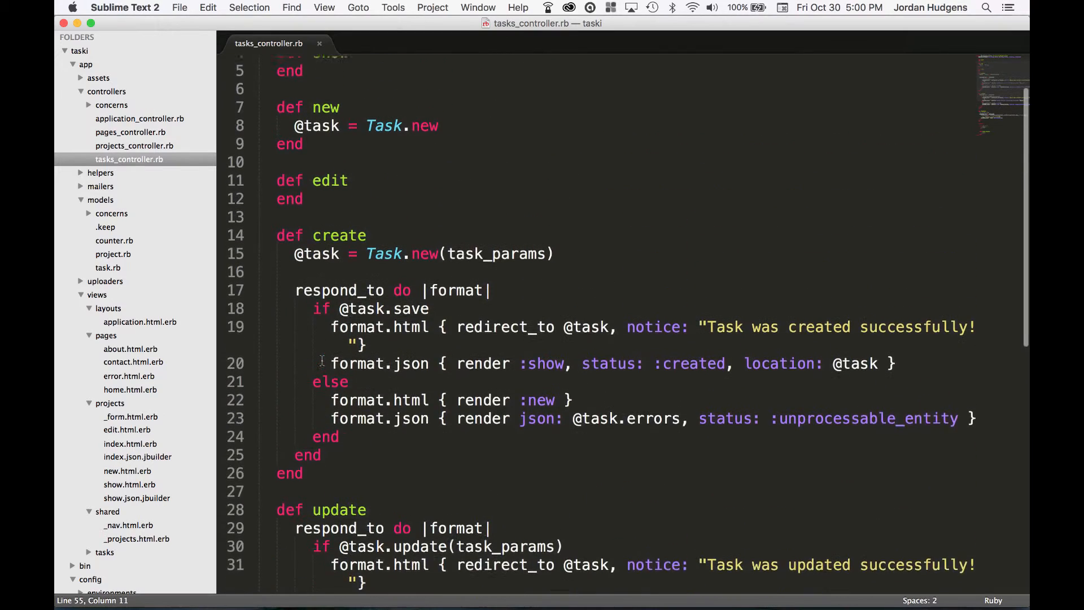
scroll(down, 3)
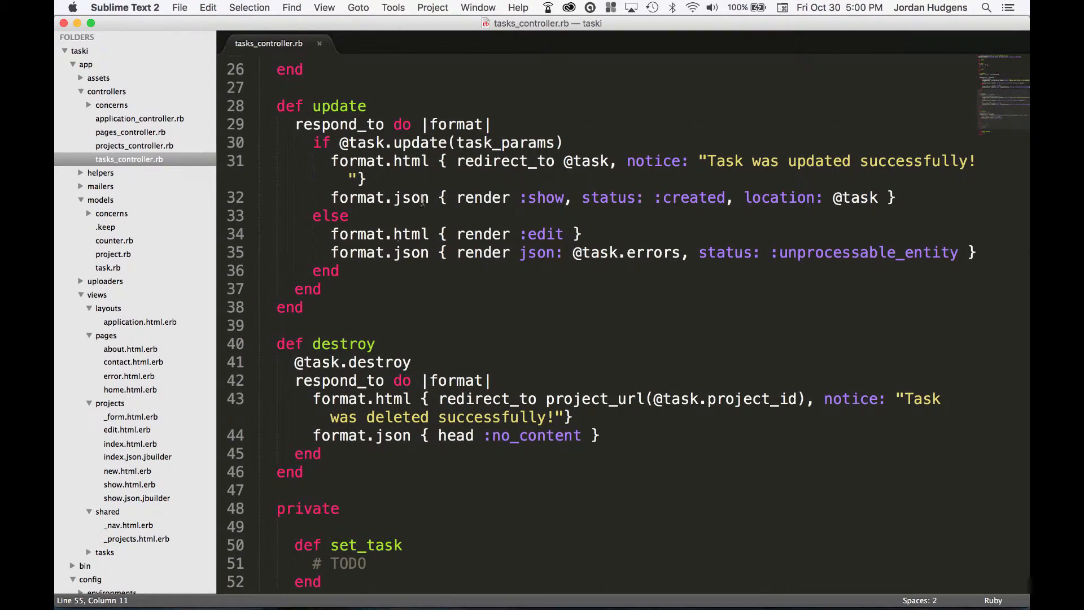
scroll(down, 3)
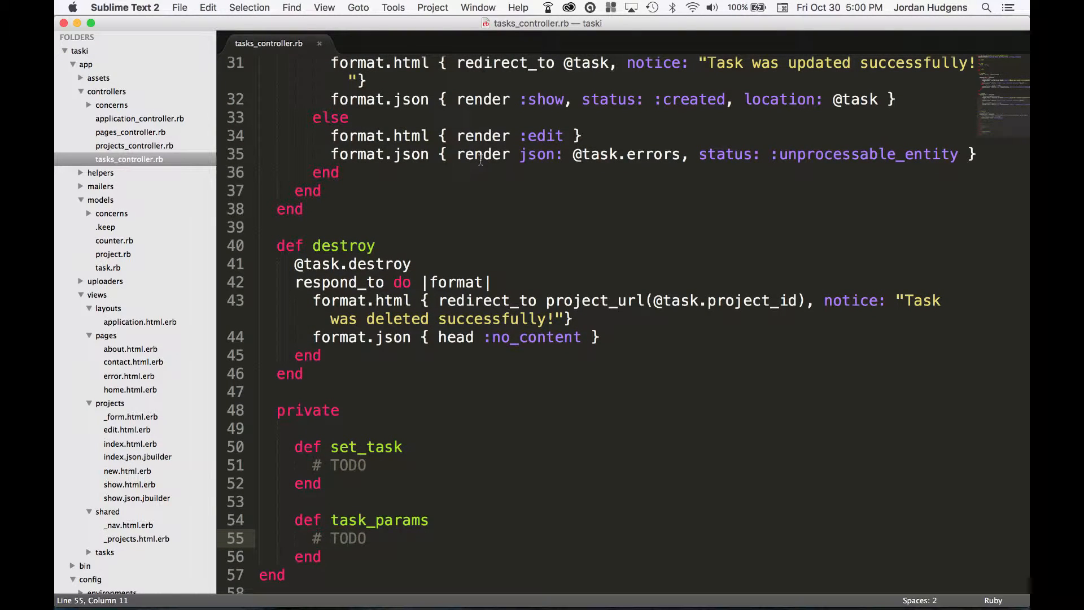
scroll(up, 3)
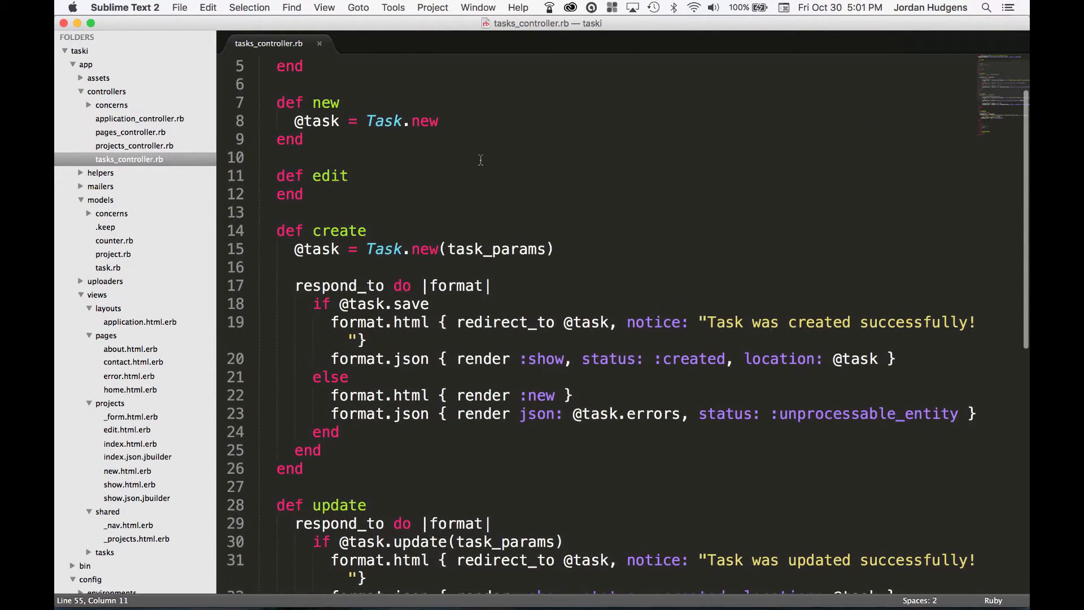
scroll(up, 3)
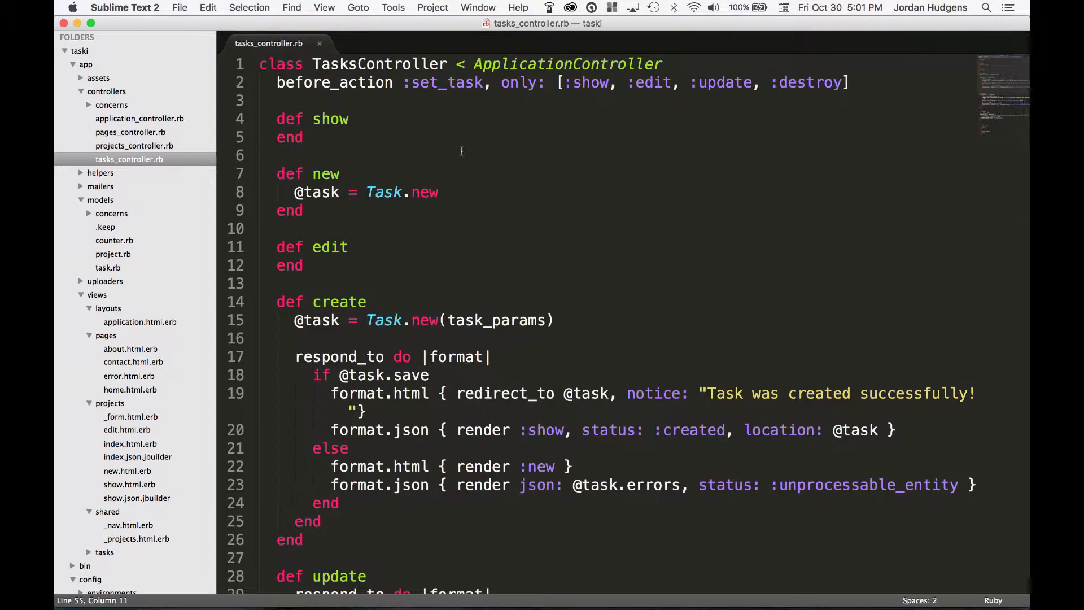
mouse_move(386, 307)
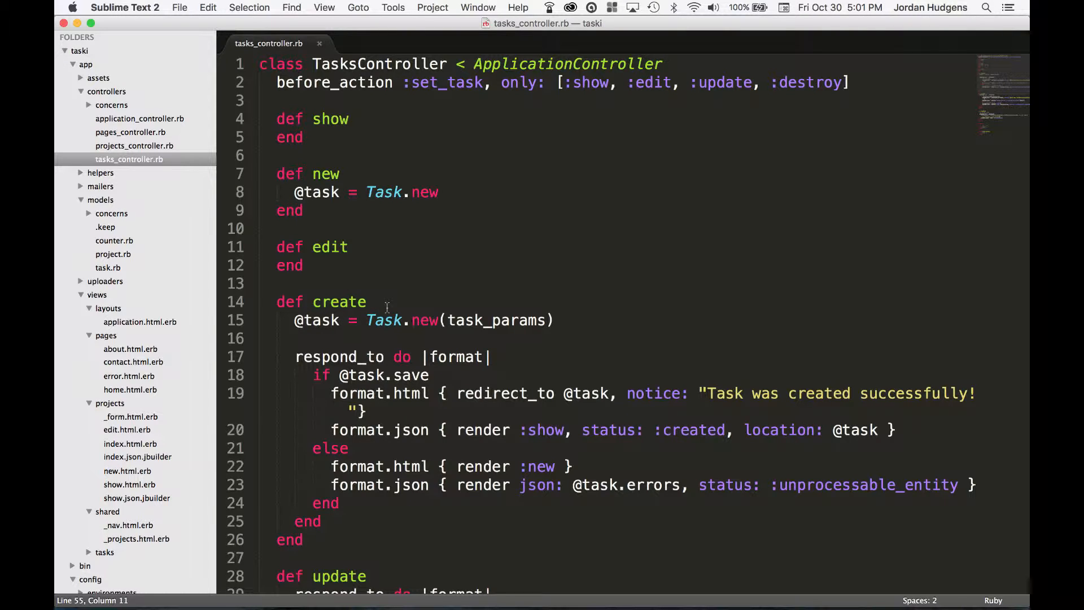
scroll(down, 3)
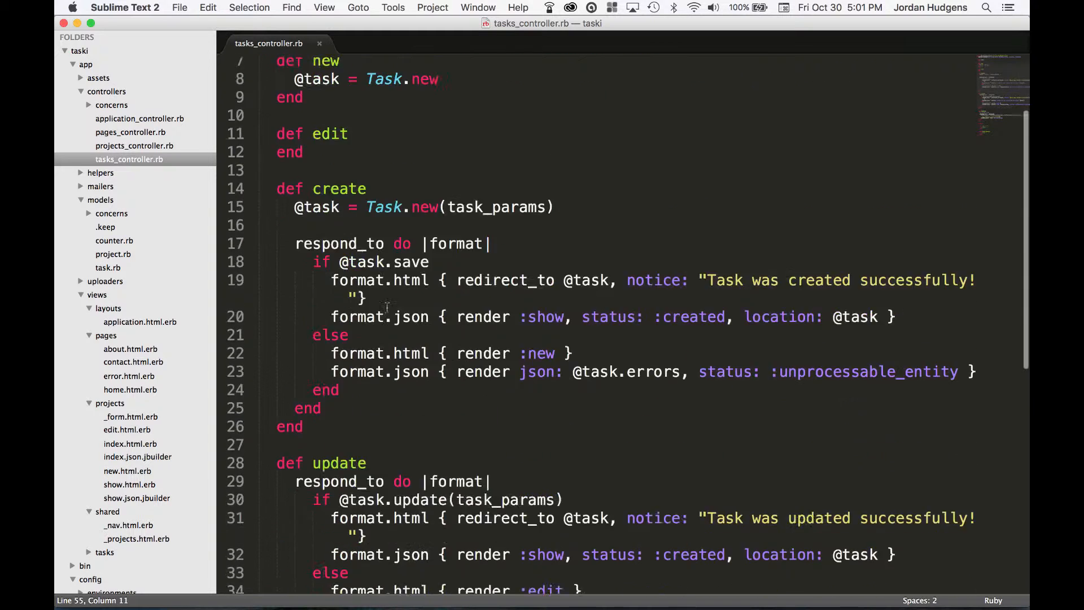
scroll(down, 3)
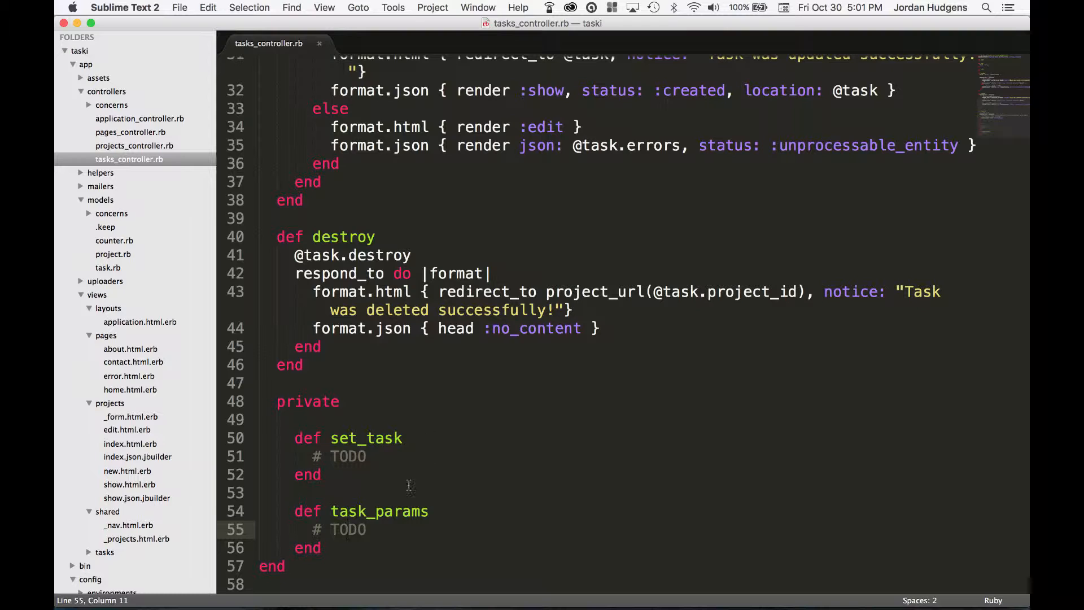
double_click(380, 511)
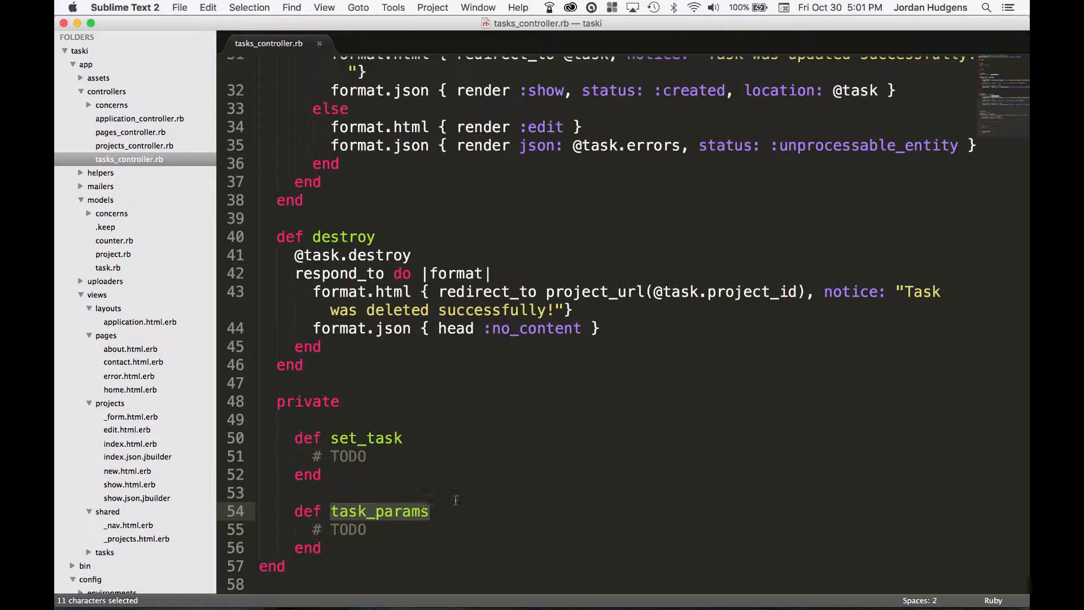
mouse_move(480, 500)
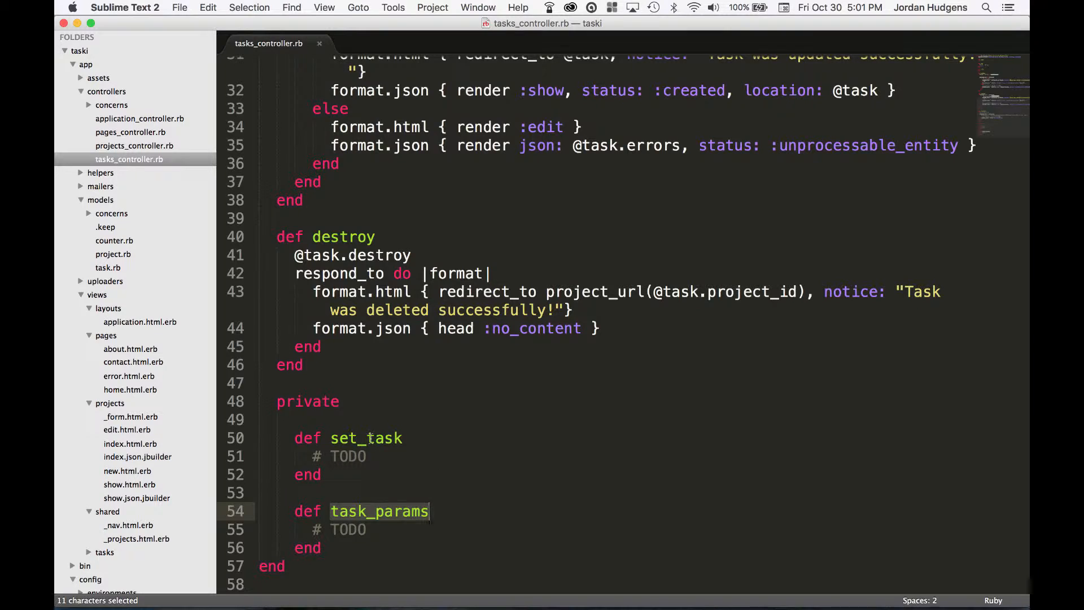
double_click(366, 438)
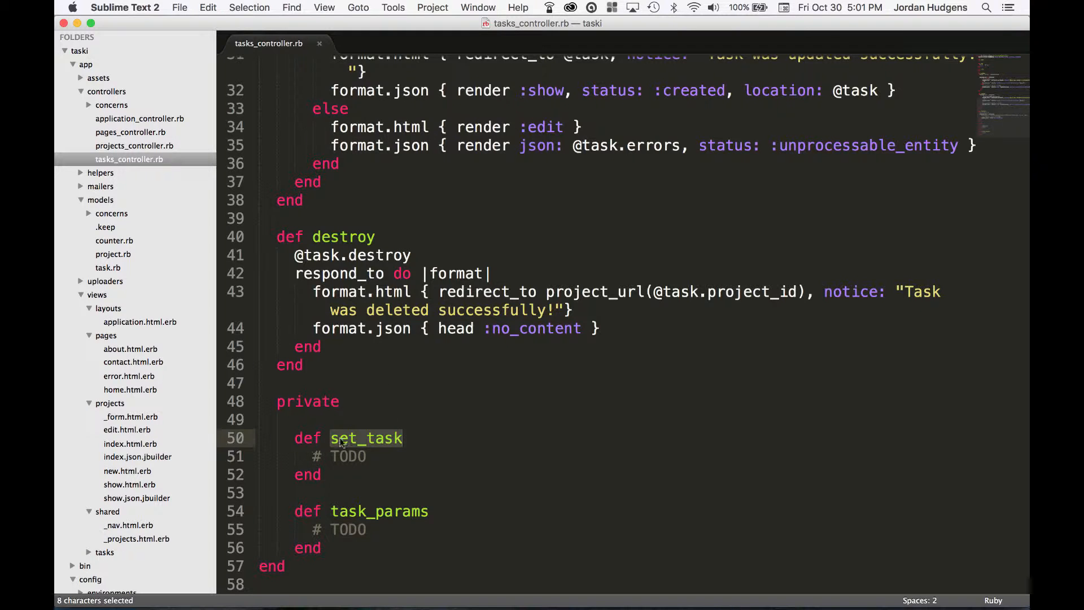
click(371, 455)
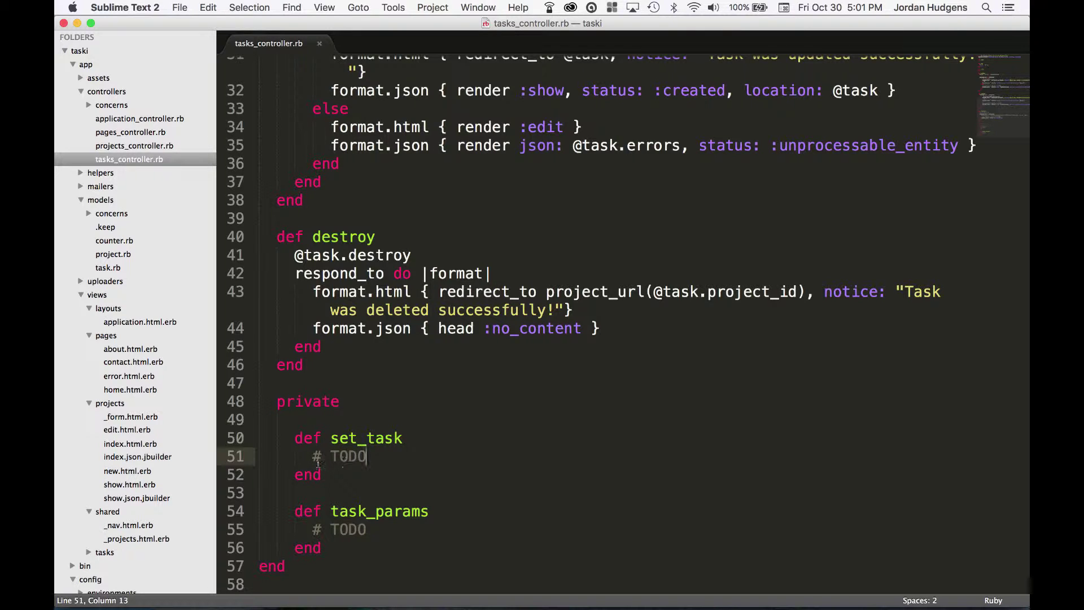
key(backspace)
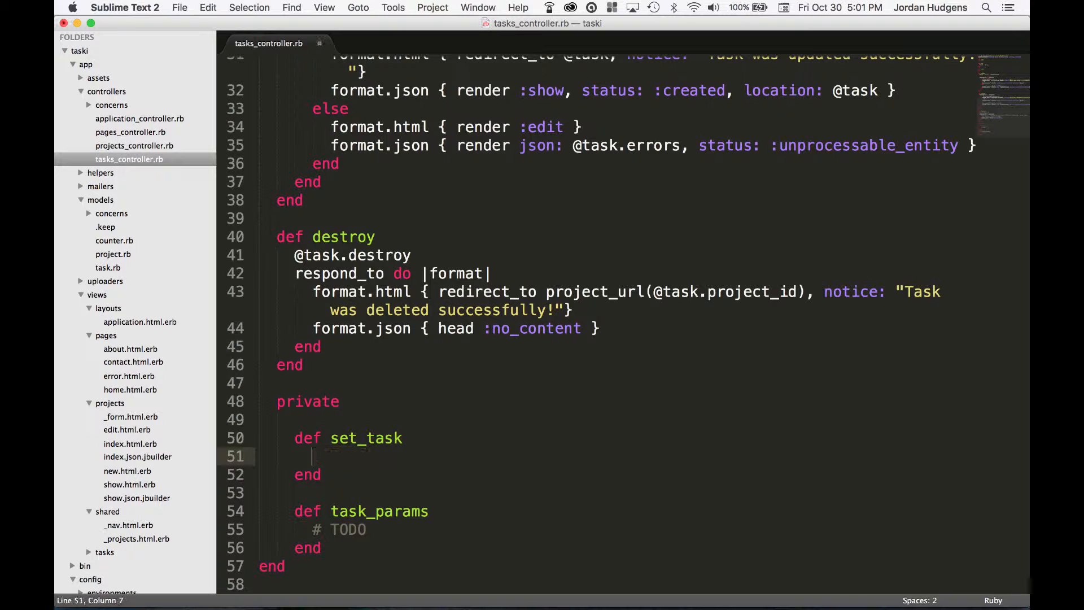
text(@task =)
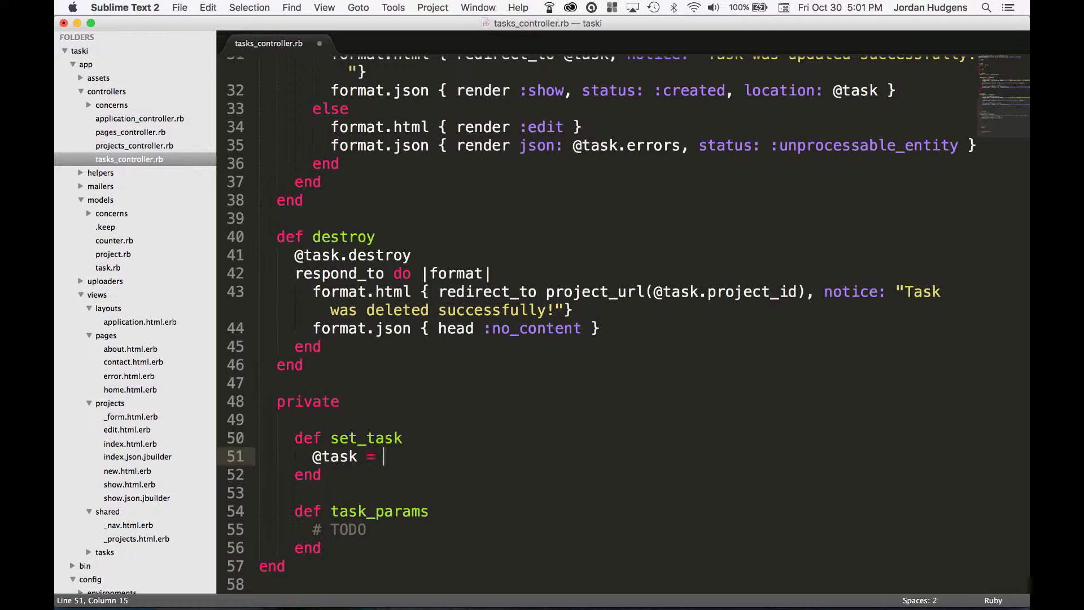
text(Task)
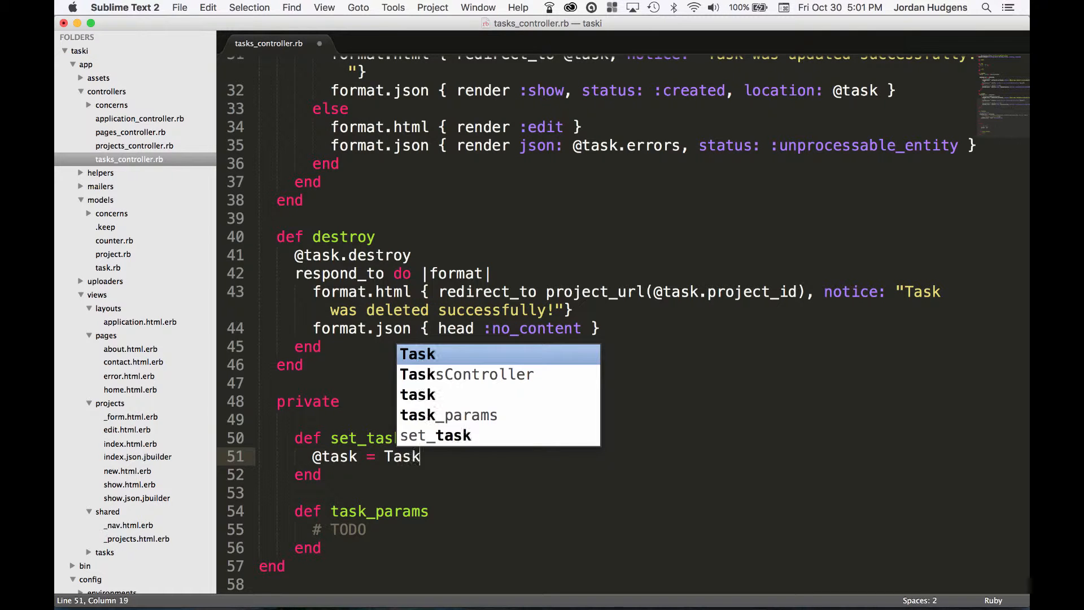
text(.find(params[)
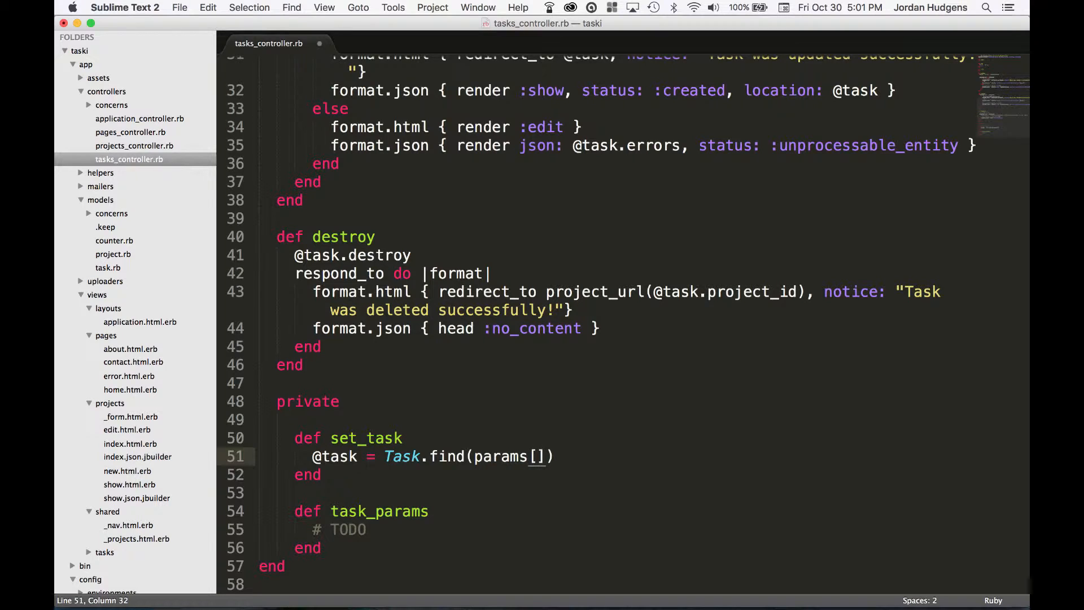
text(:id)
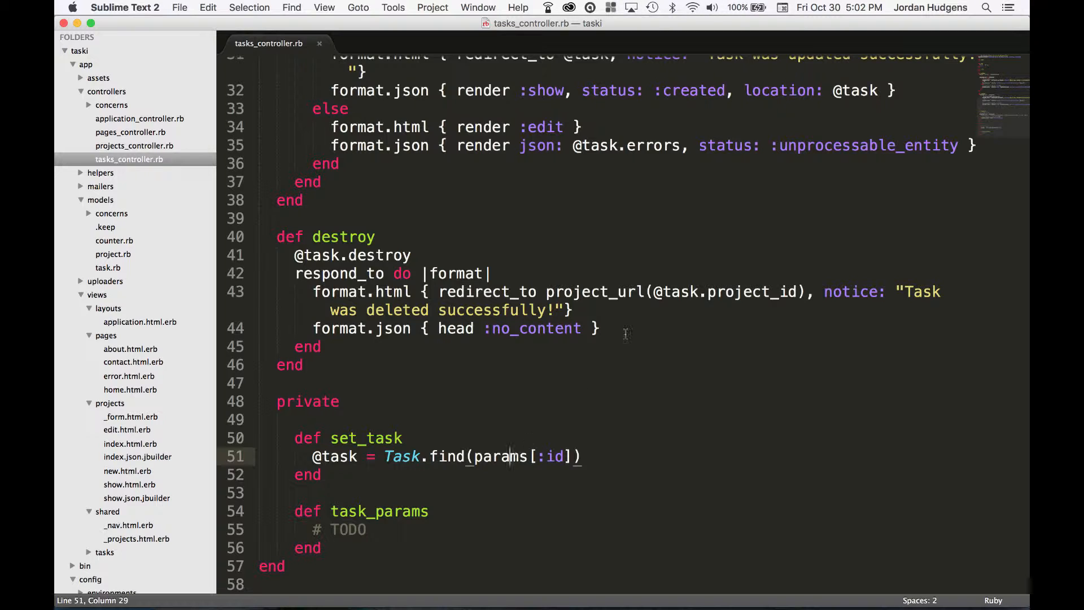
mouse_move(605, 412)
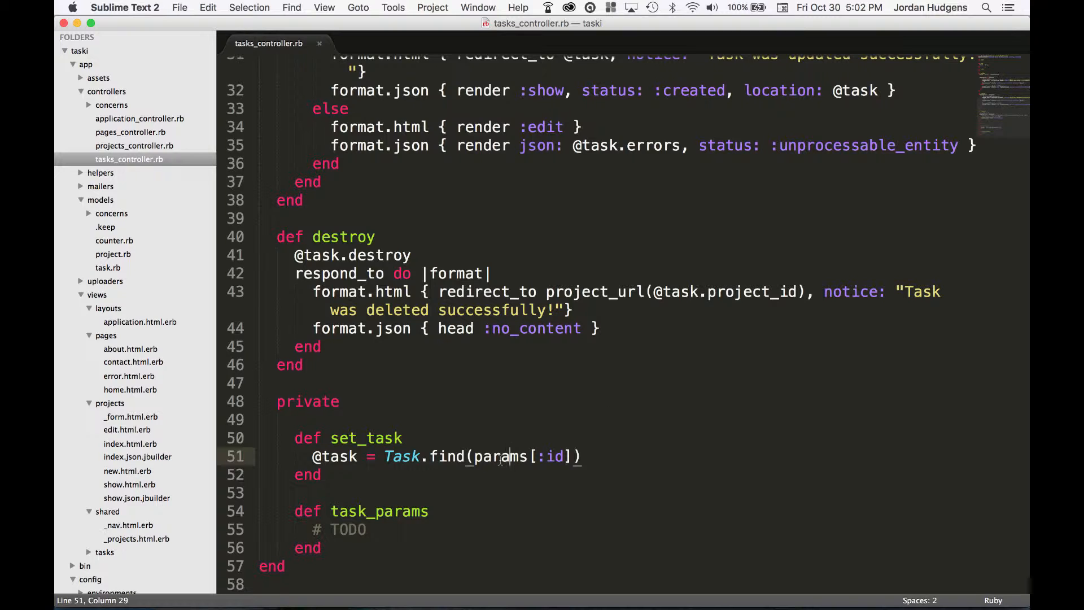
Point out params and find in the new set_task line before switching to Terminal
double_click(499, 456)
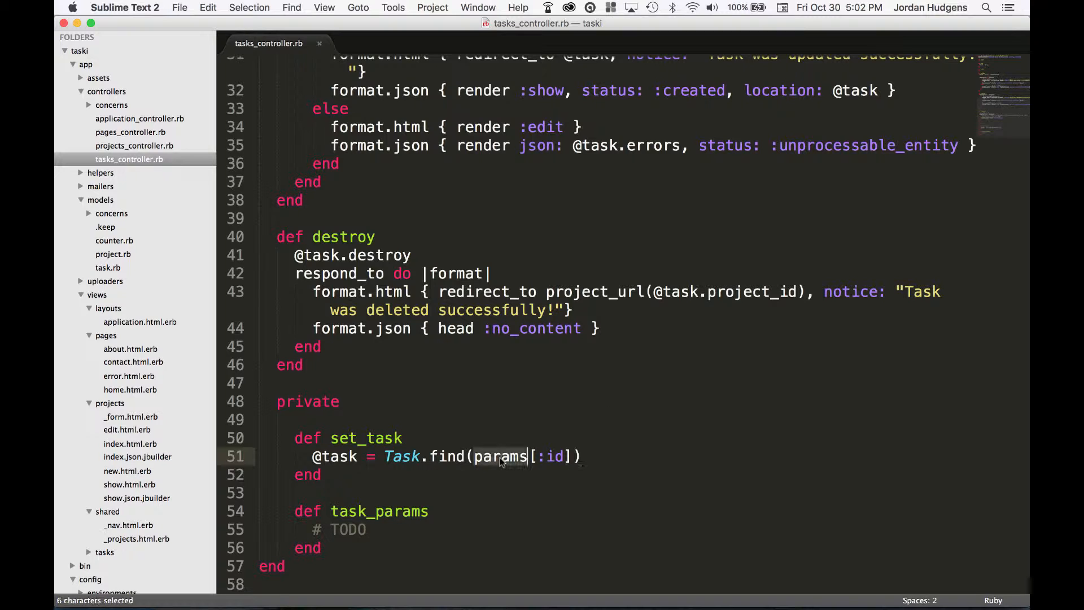
click(456, 455)
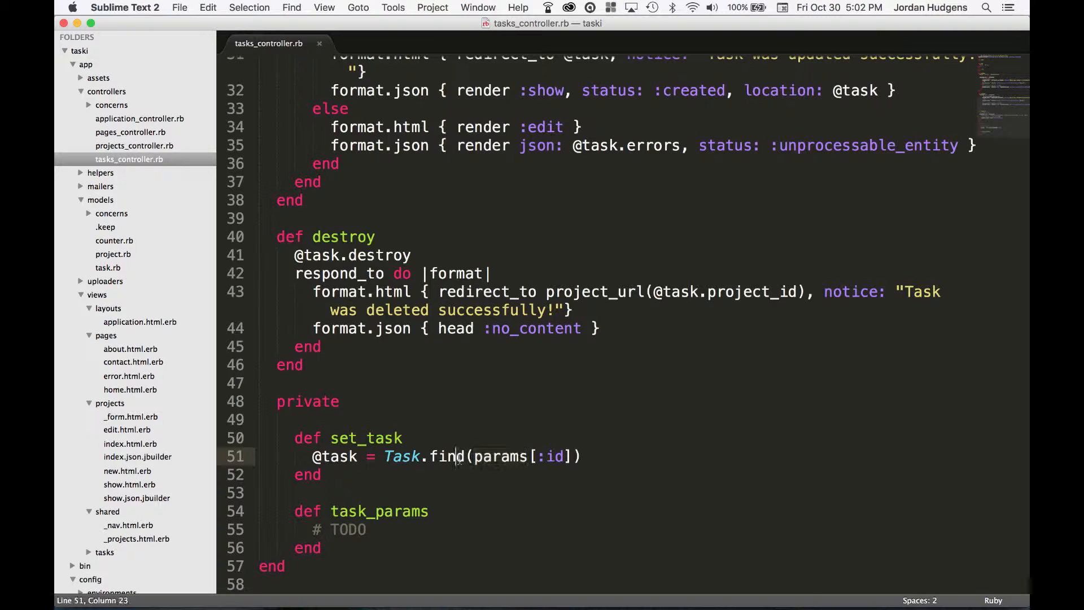
double_click(447, 456)
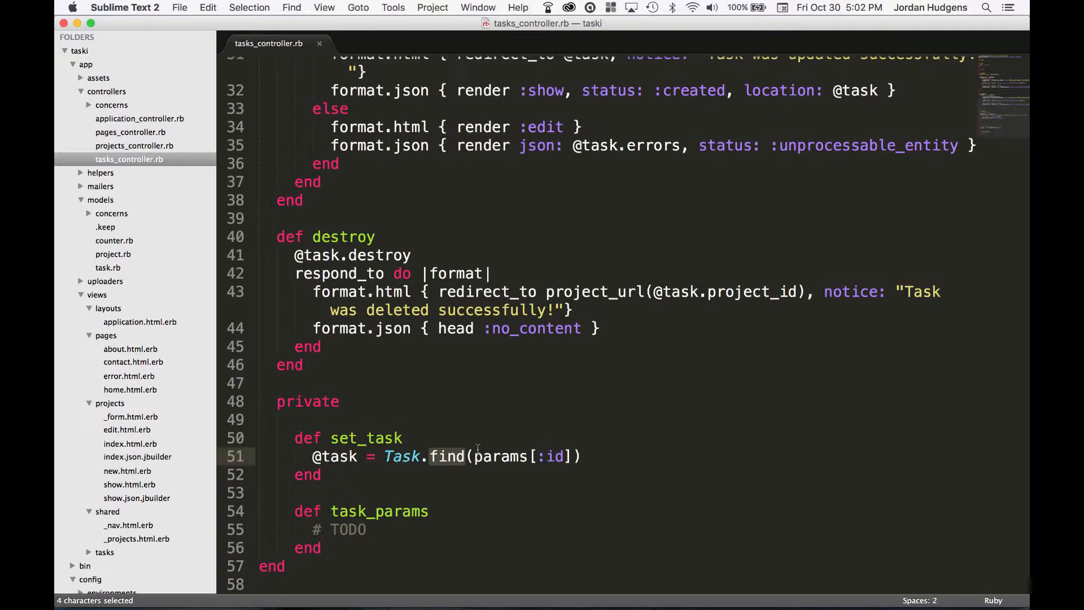
click(475, 455)
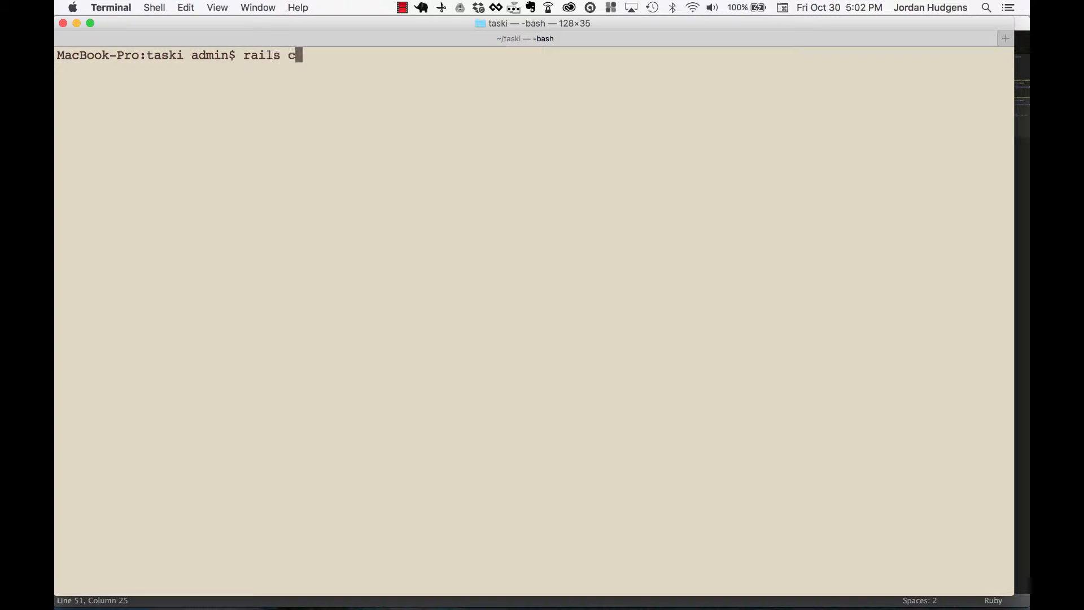
Launch the Rails console and run Task.find(1) to look up task 1
key(Return)
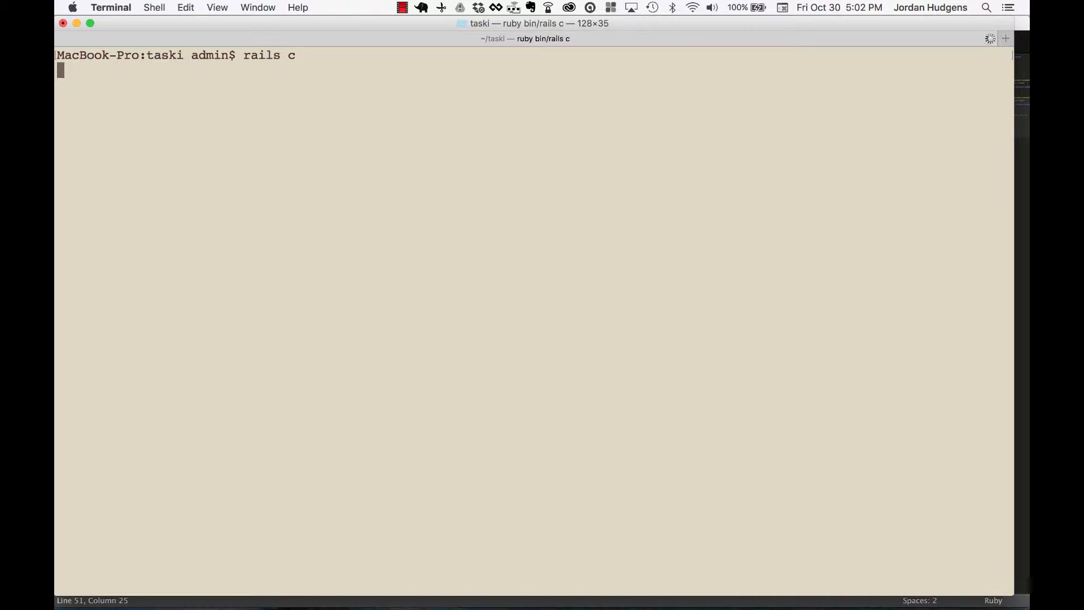
text(Tas)
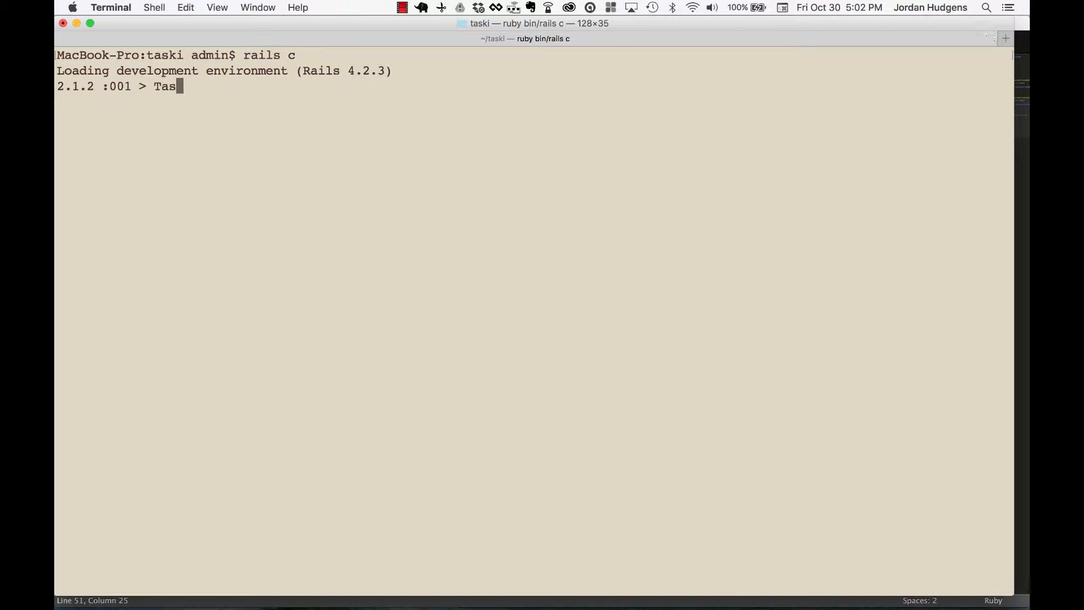
text(k.find(1))
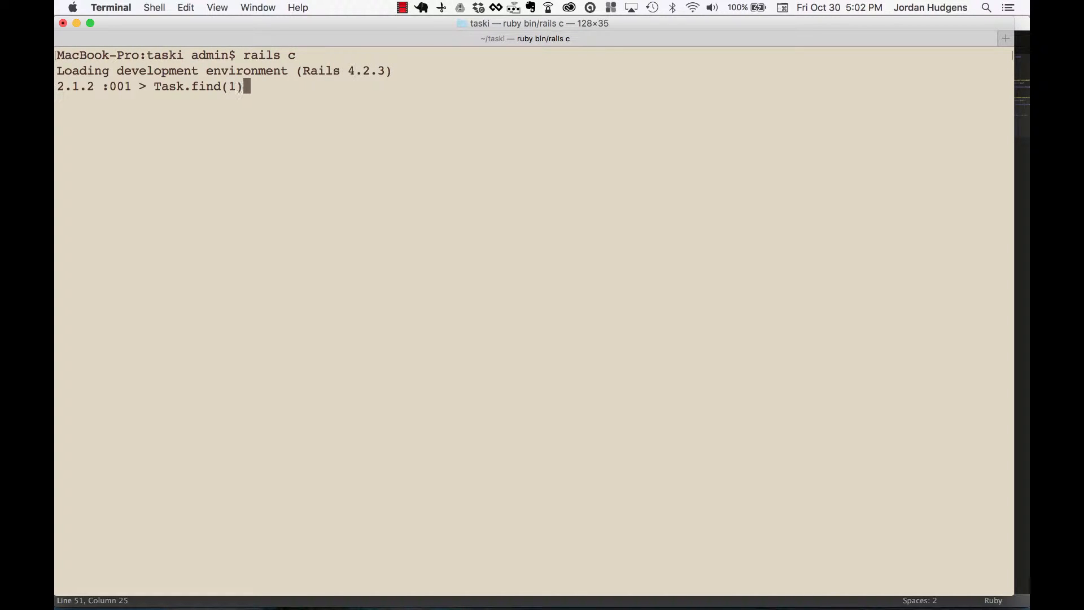
key(Return)
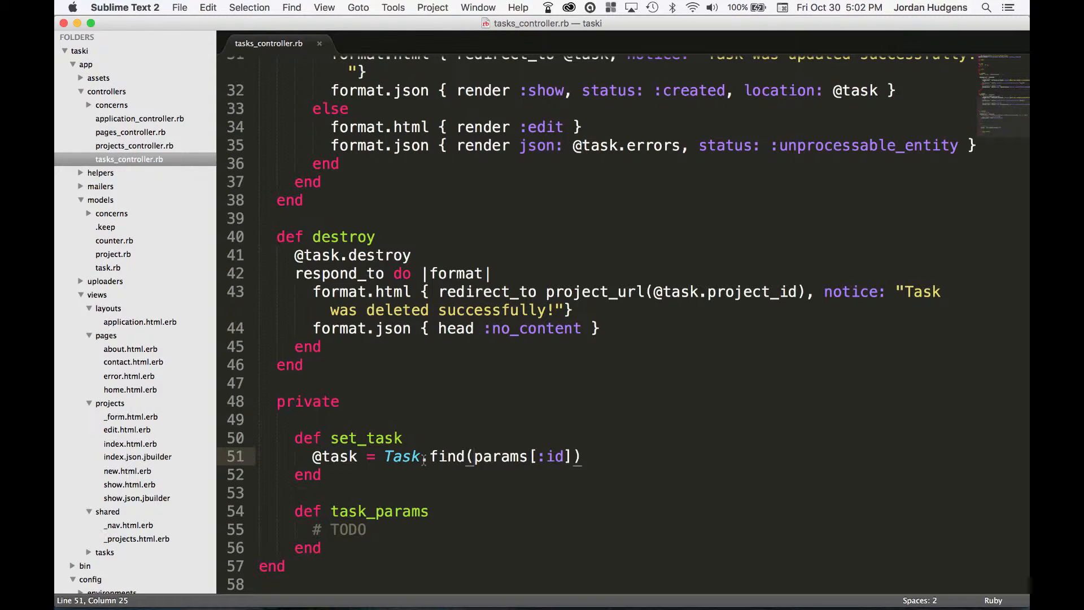
mouse_move(484, 473)
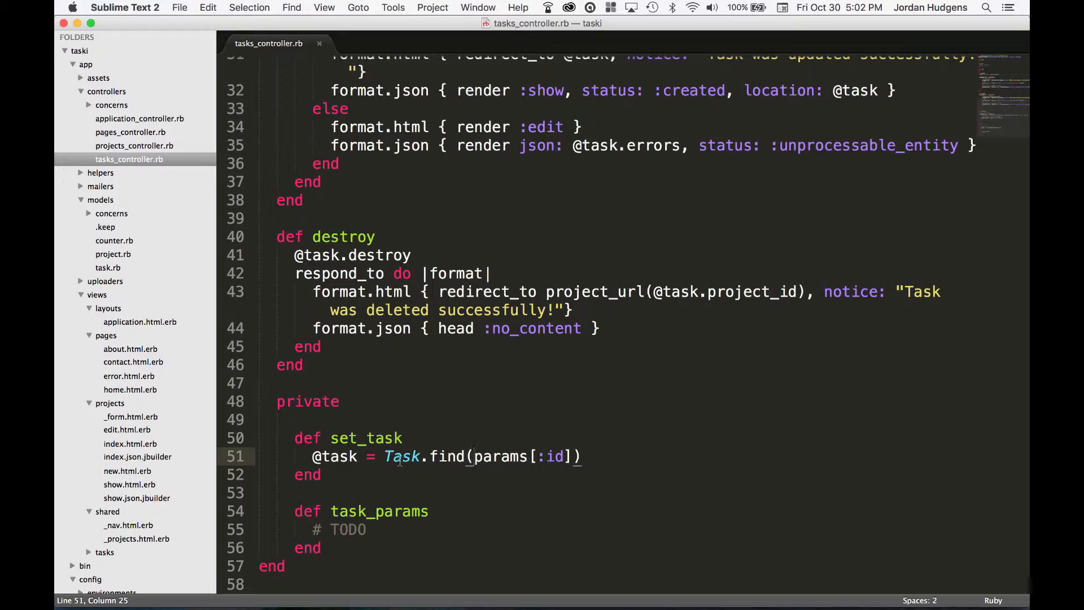
double_click(401, 455)
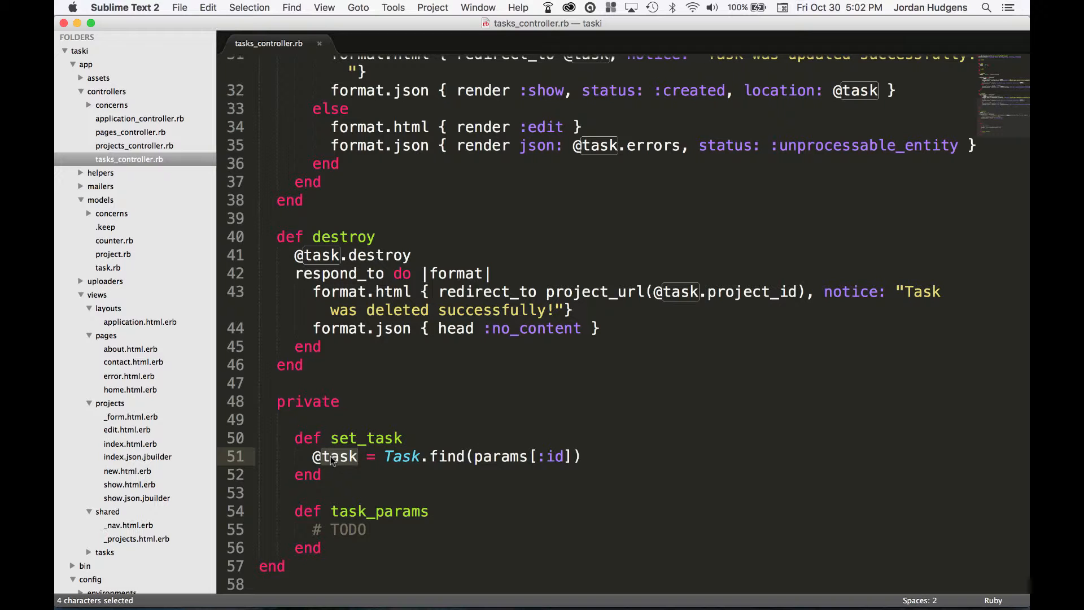
scroll(up, 3)
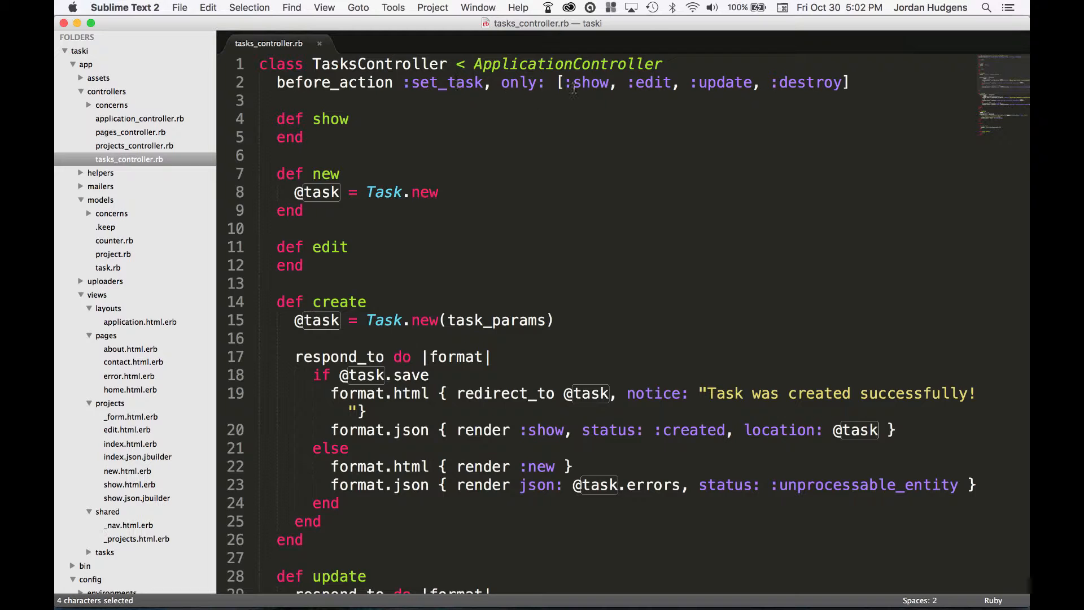
mouse_move(484, 460)
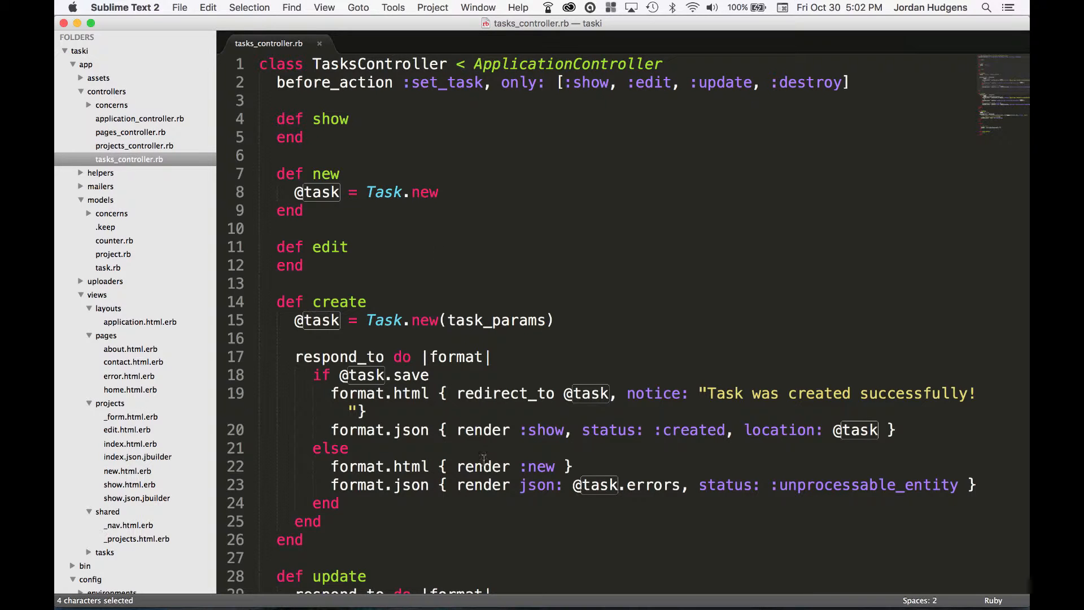
mouse_move(527, 158)
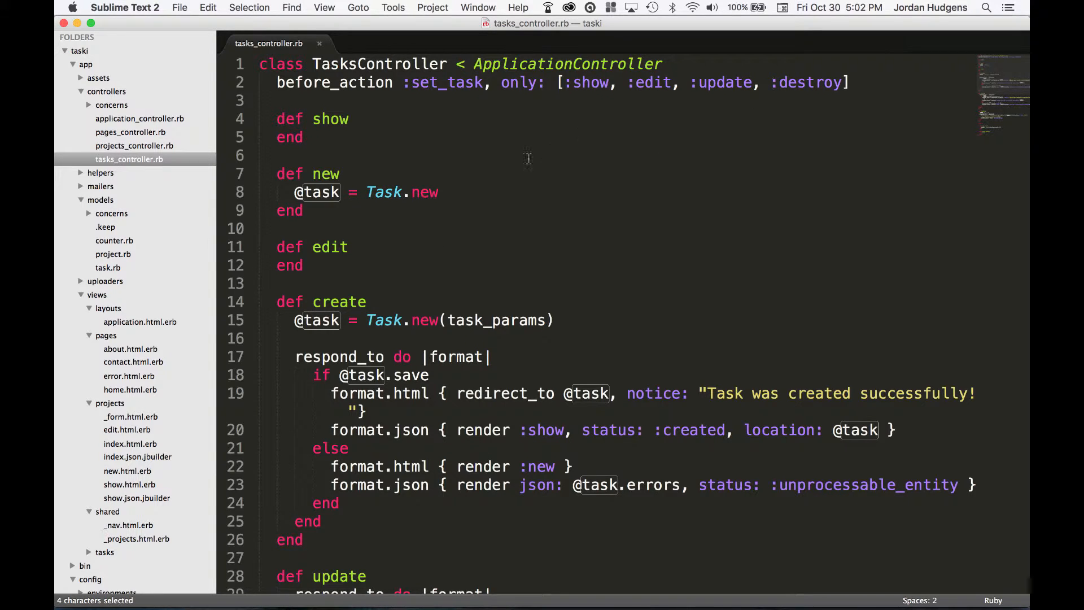
scroll(down, 3)
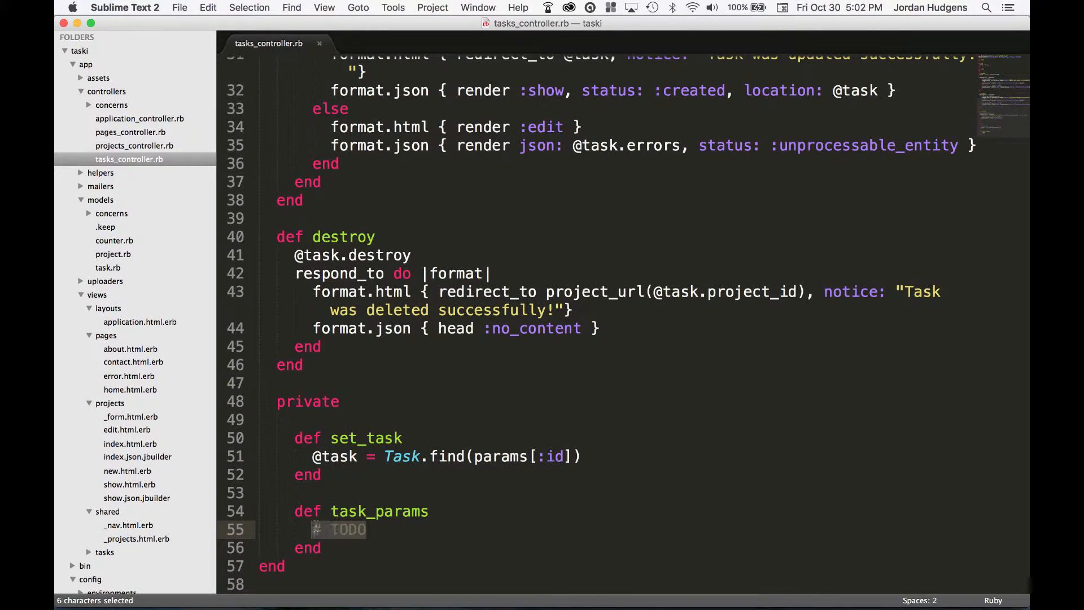
key(delete)
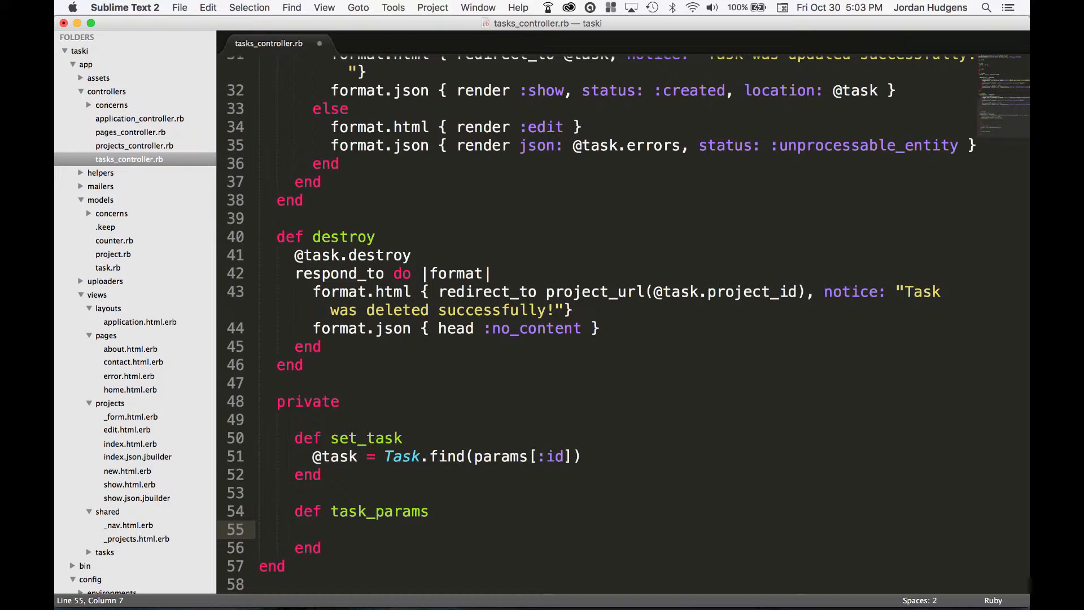
Write params.require(:task).permit() in task_params with an empty permit list
text(params)
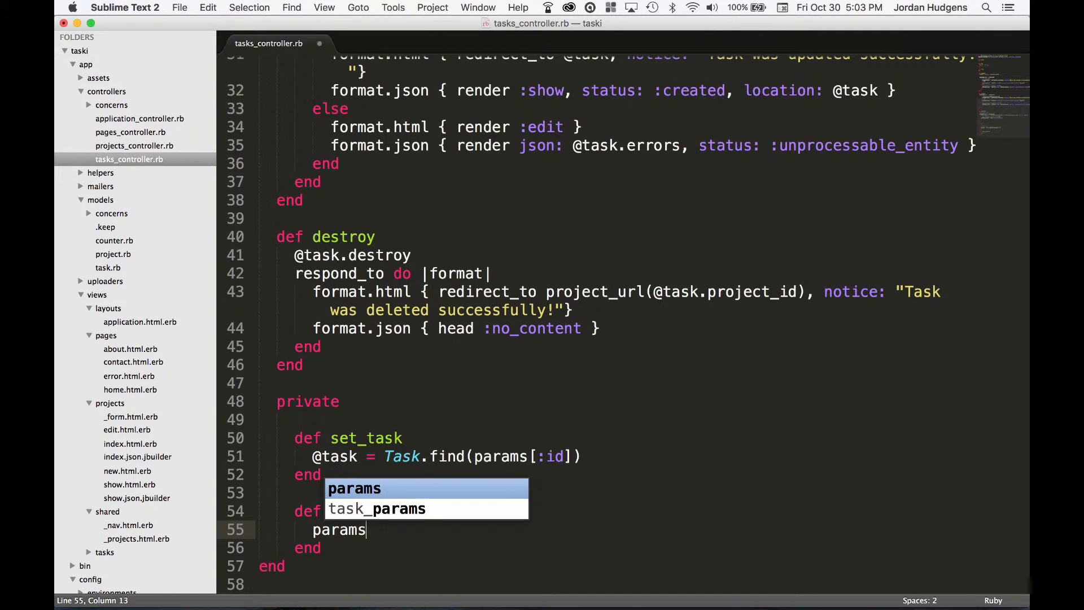
text(.)
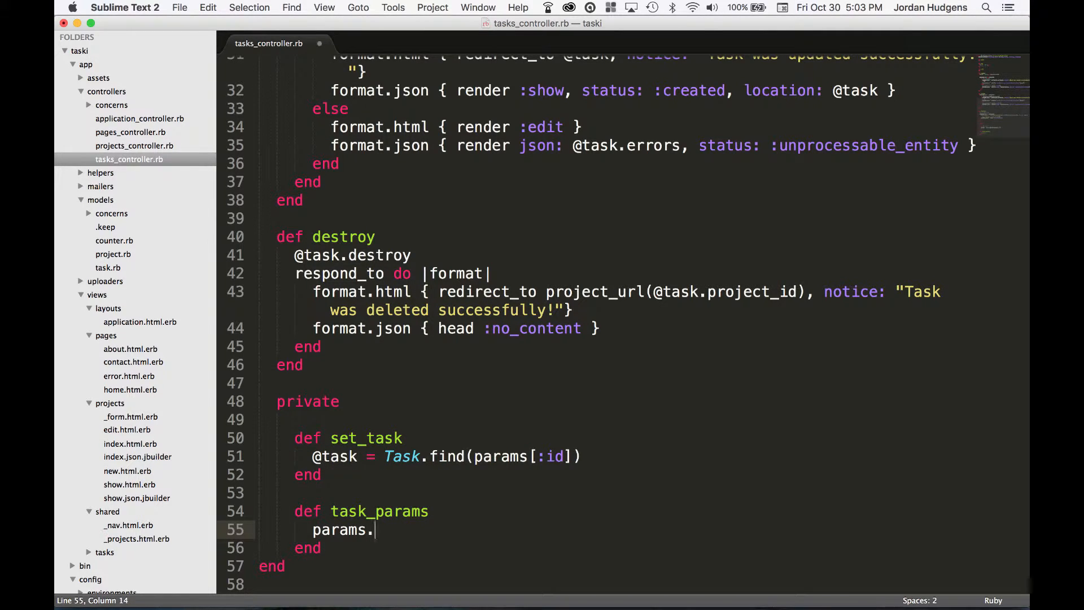
text(require)
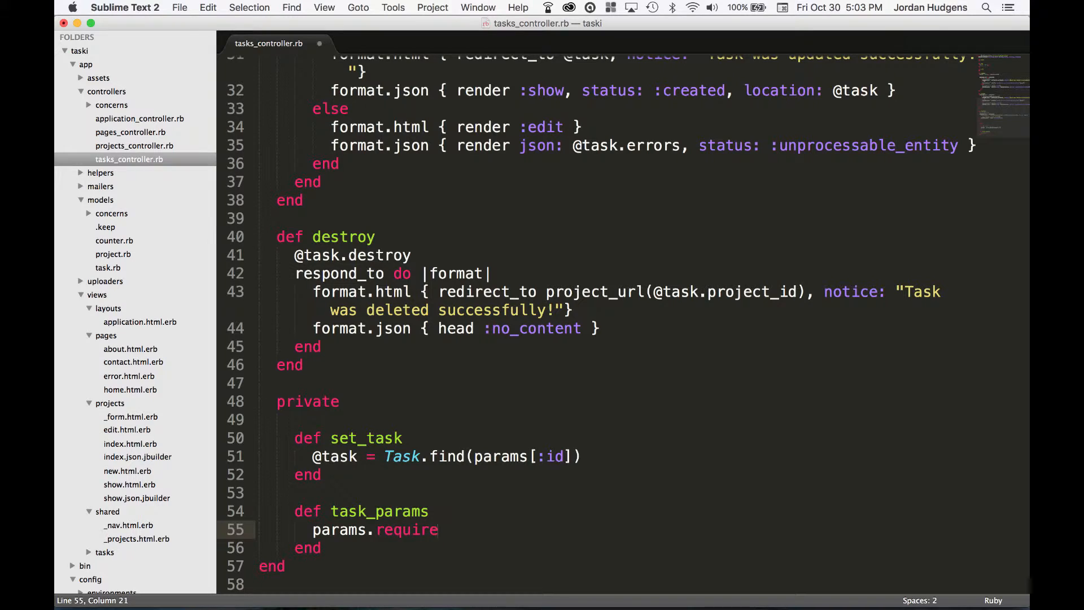
text((:))
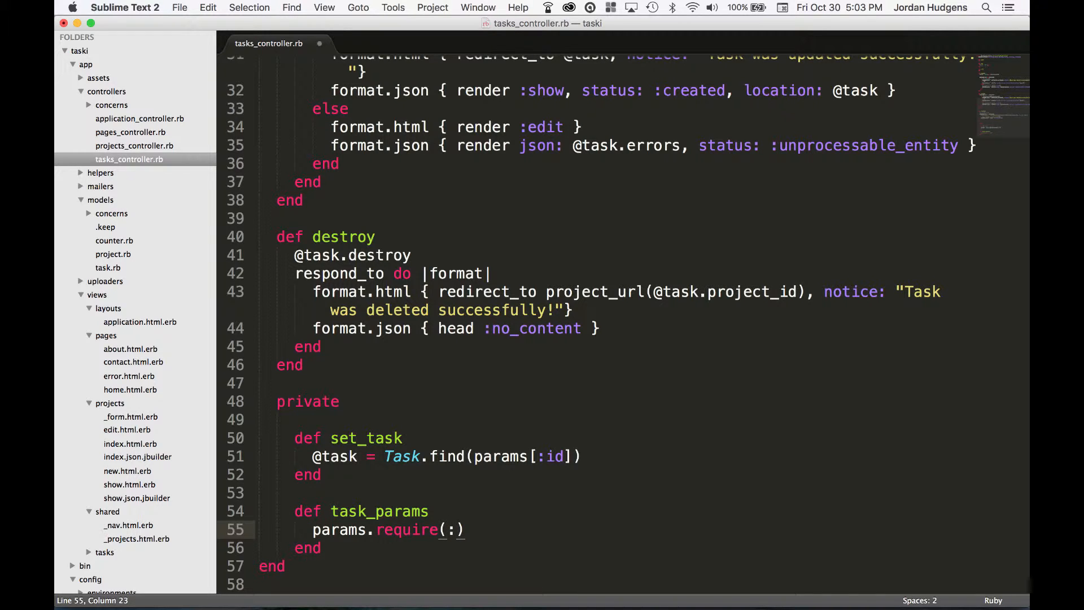
text(task)
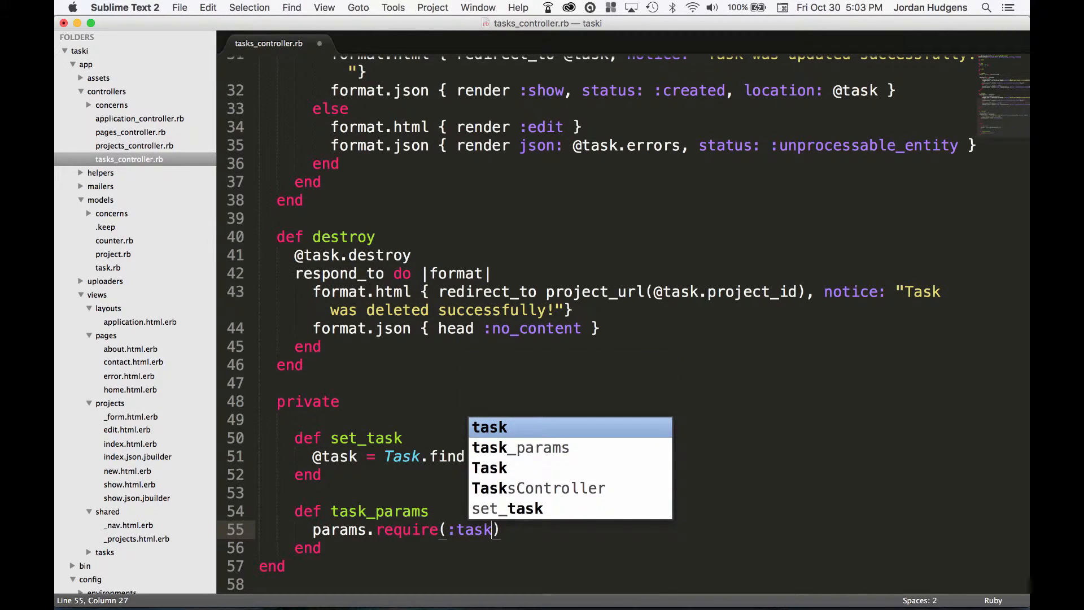
key(Escape)
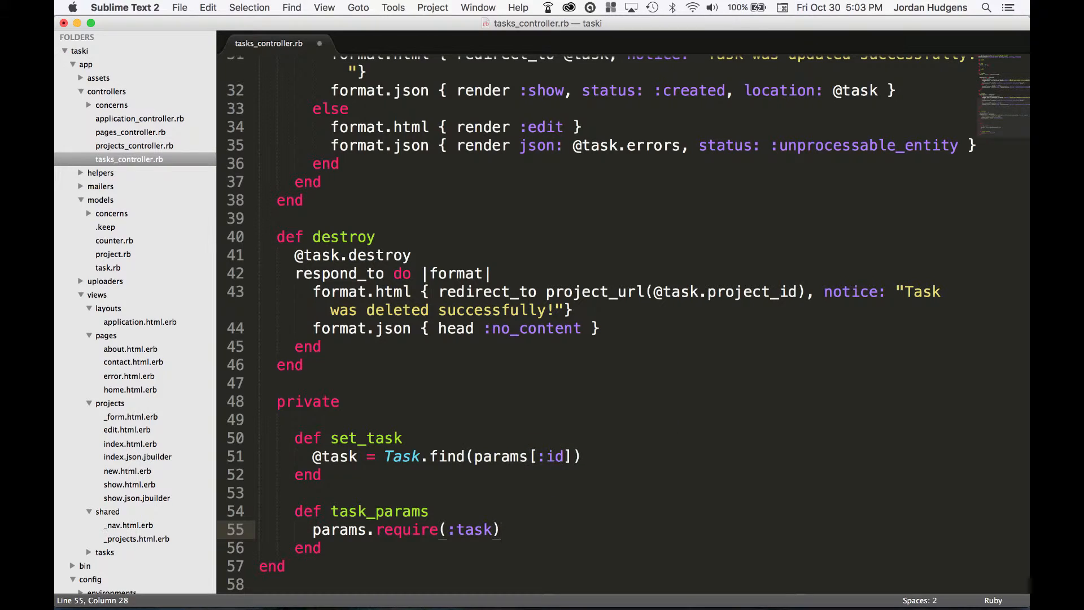
text(.permit)
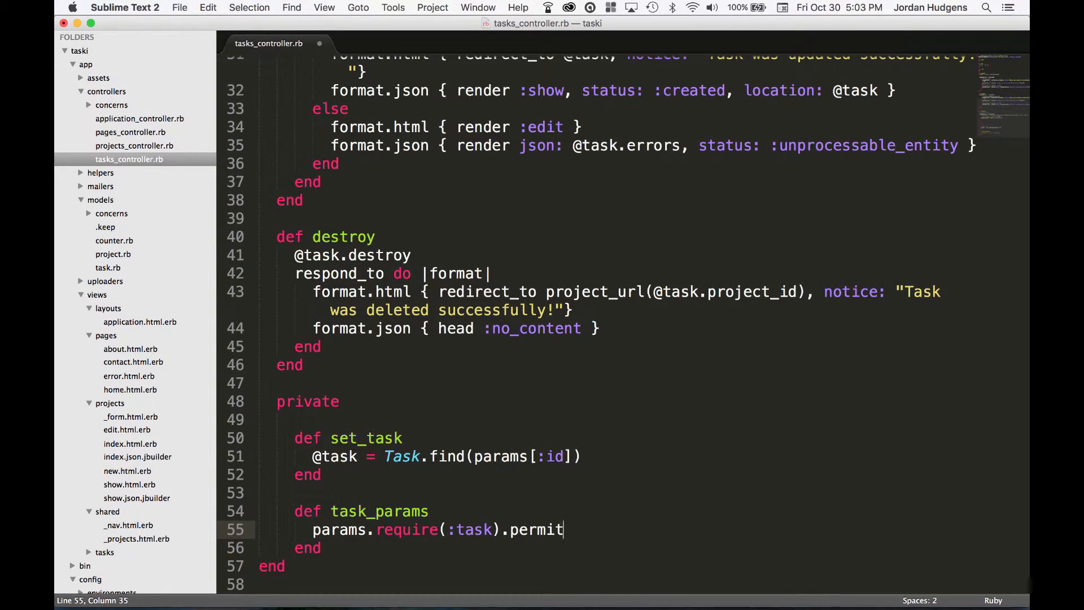
text(())
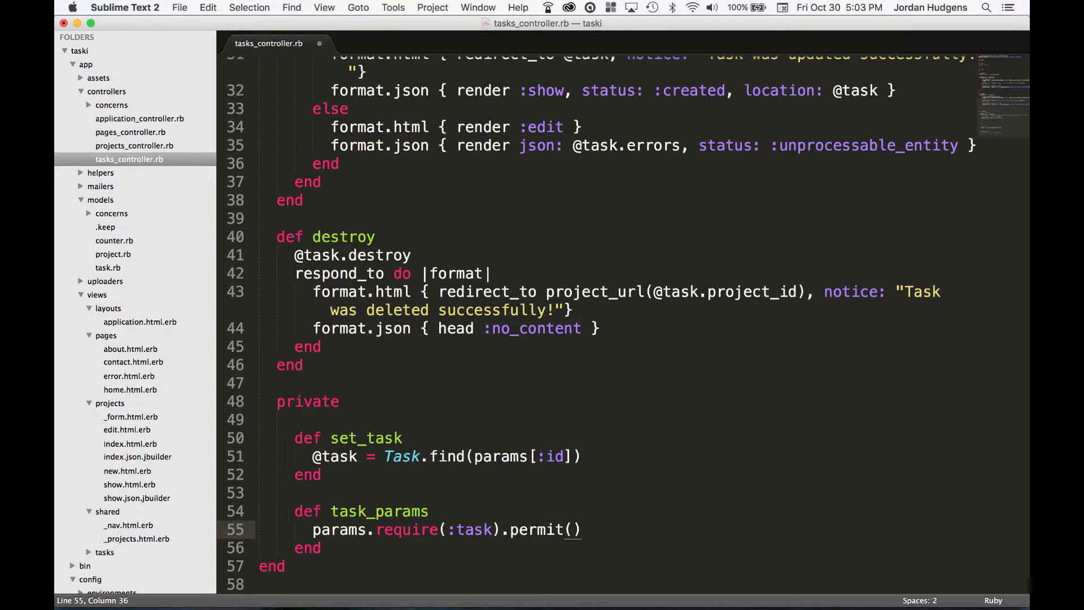
Copy the tasks table's column lines from db/schema.rb and return to tasks_controller.rb
click(358, 8)
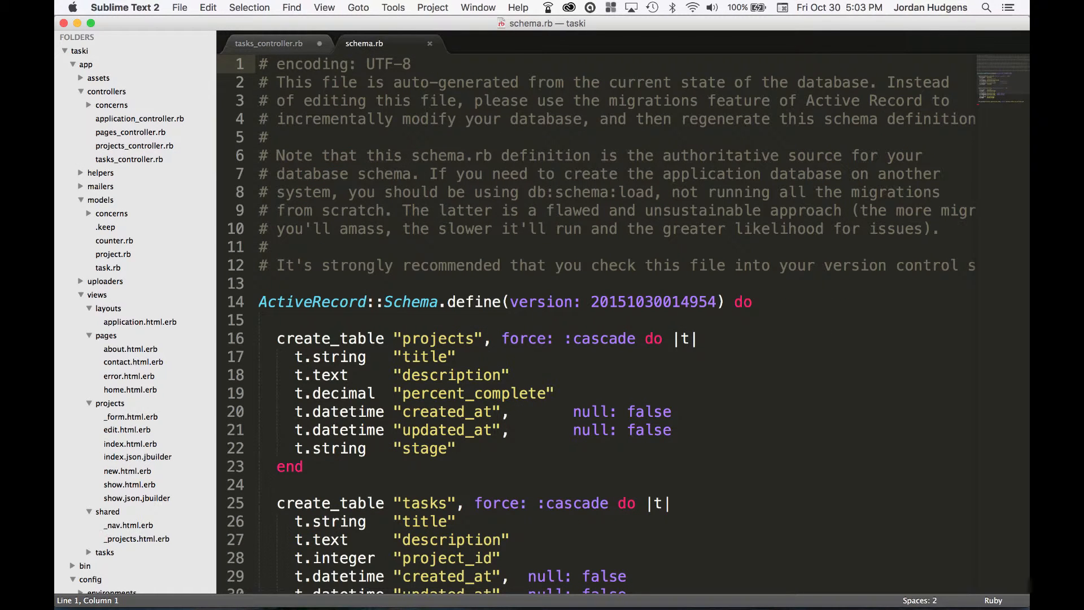
scroll(down, 3)
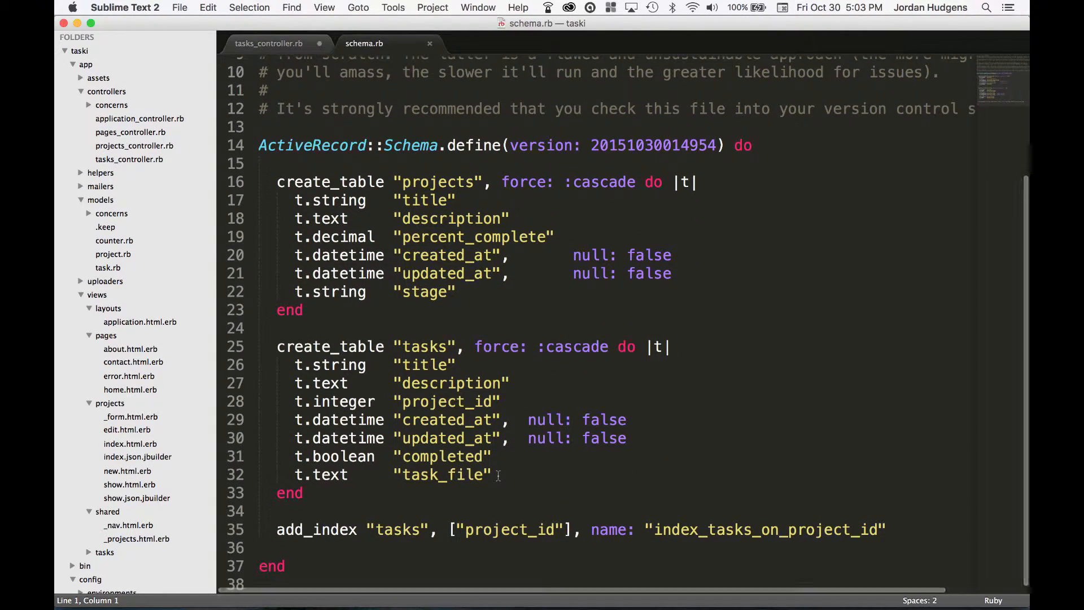
mouse_move(439, 394)
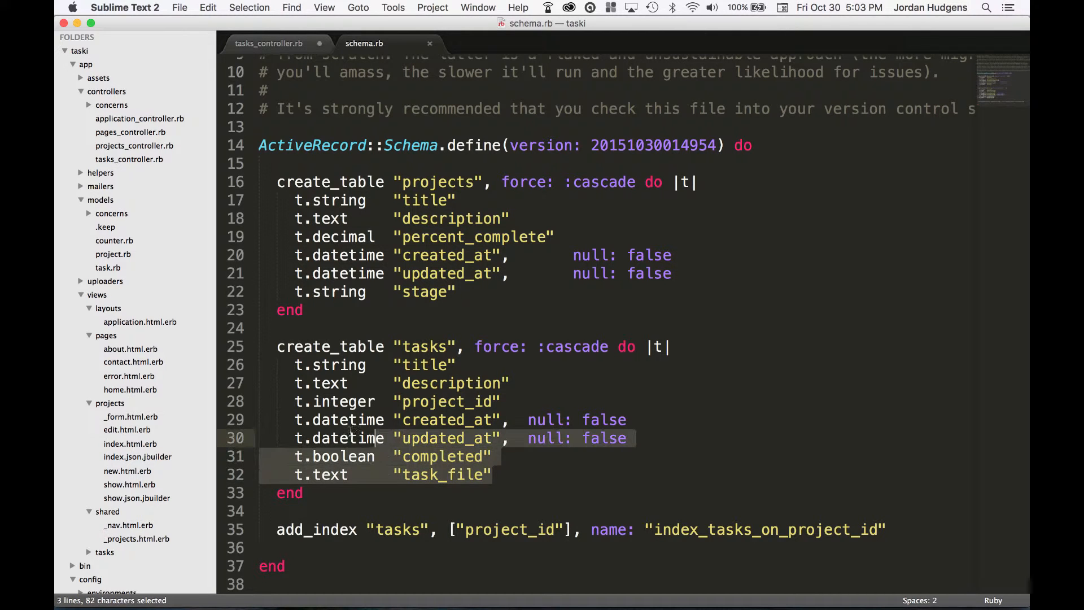
click(269, 43)
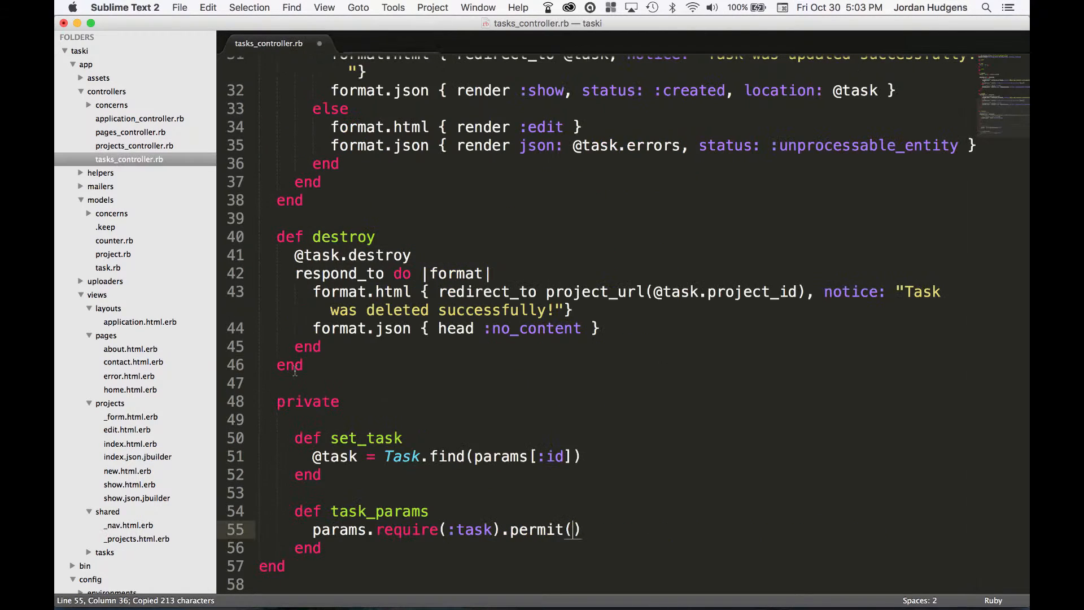
Permit :title, :description, :project_id, :completed, :task_file, then remove the pasted schema lines and save
click(321, 548)
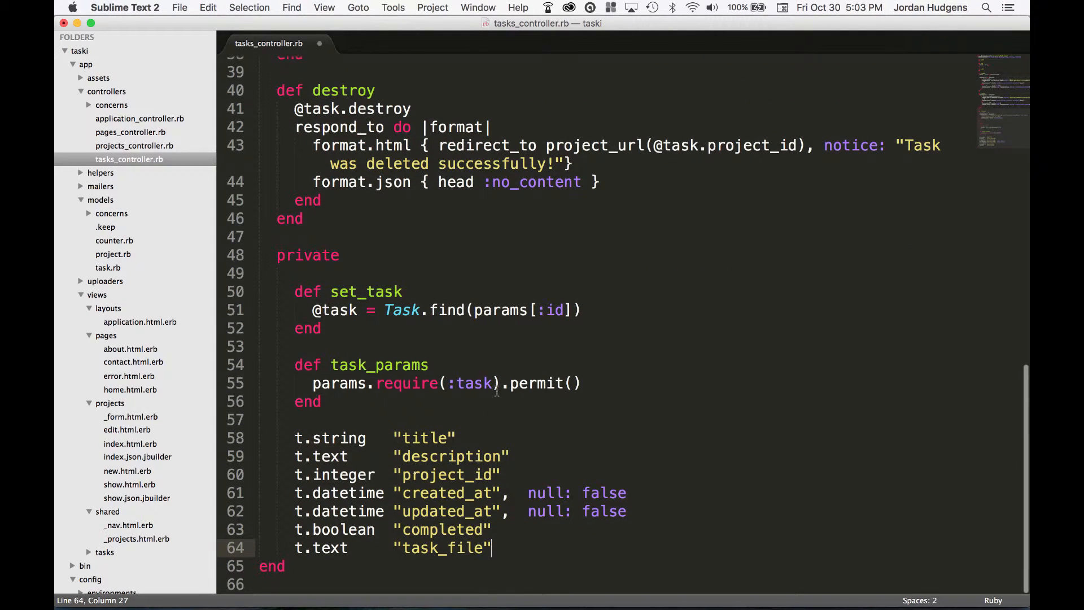
click(572, 383)
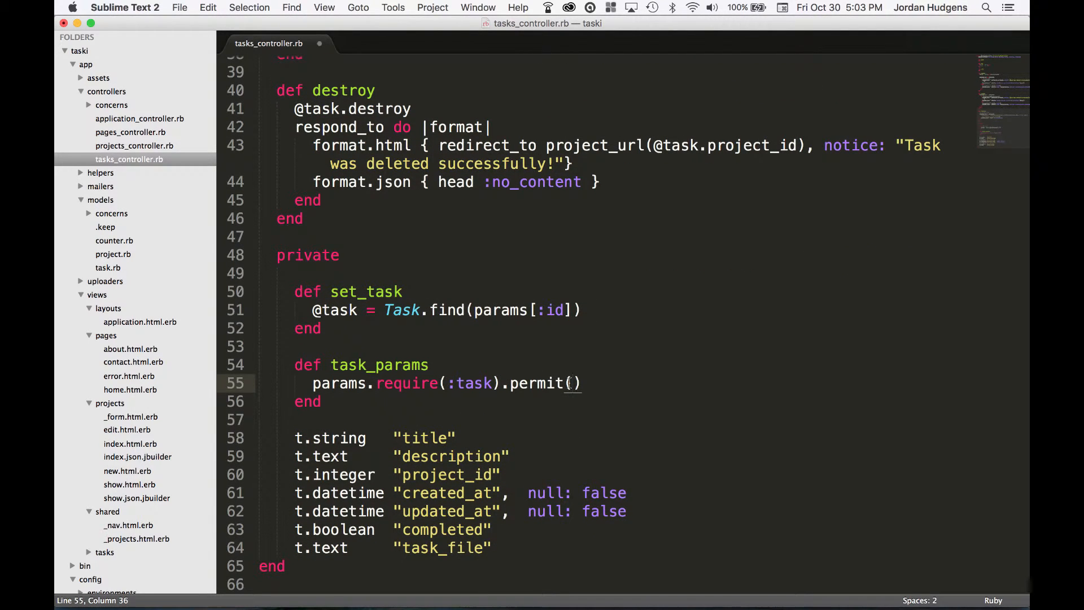
text(:title,)
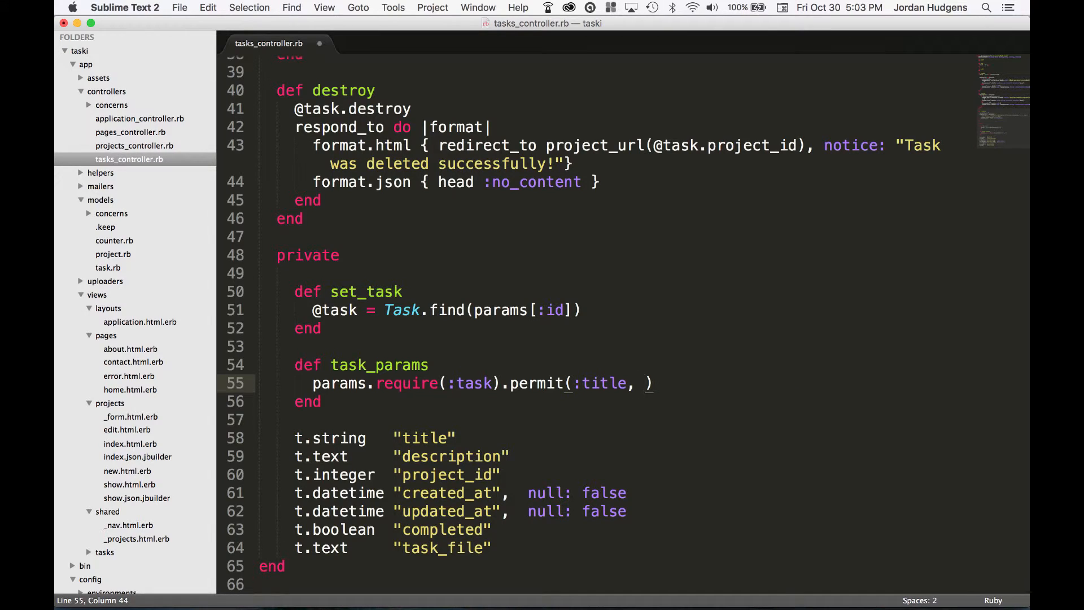
text(:description, :)
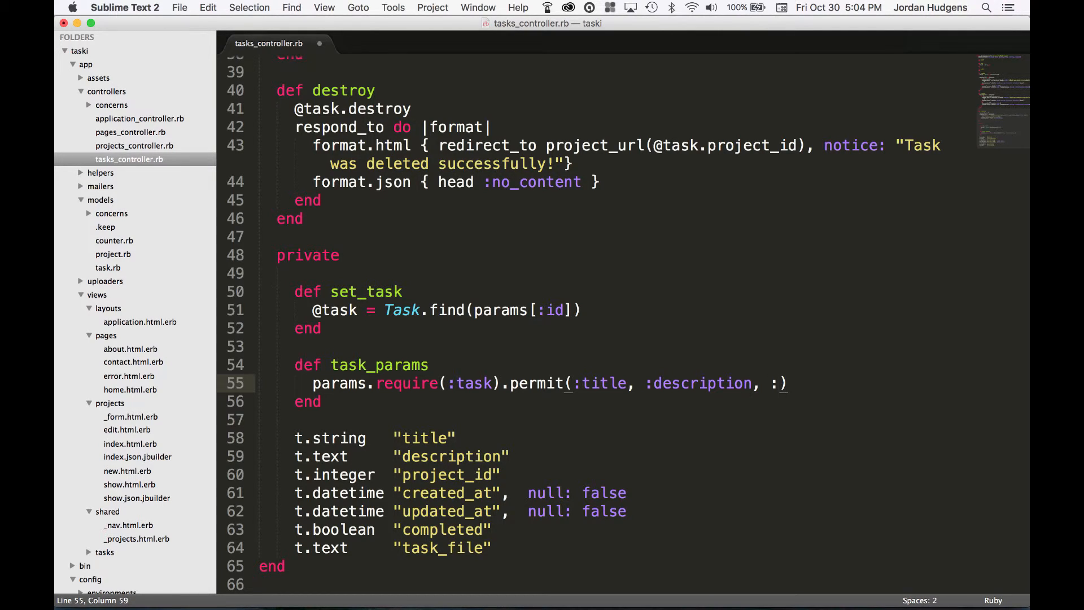
text(project_id)
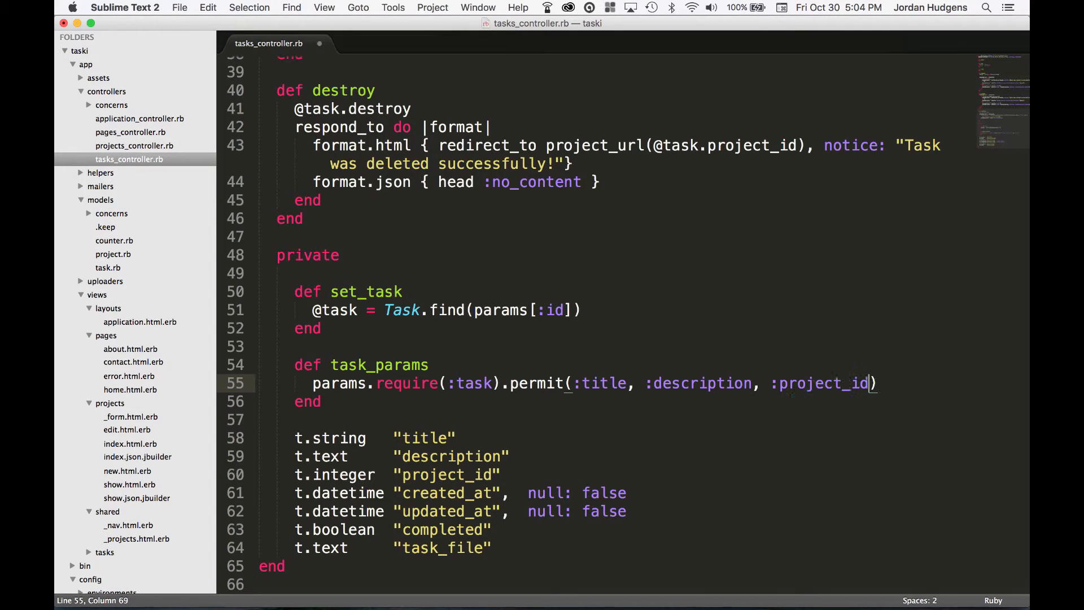
text(, :completed, :task_file)
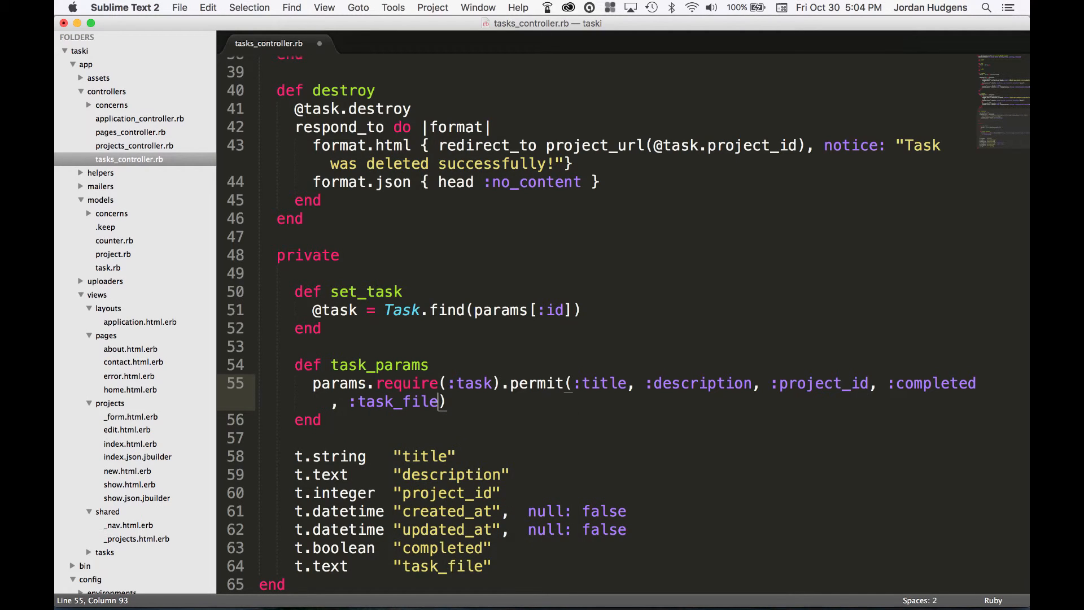
click(497, 566)
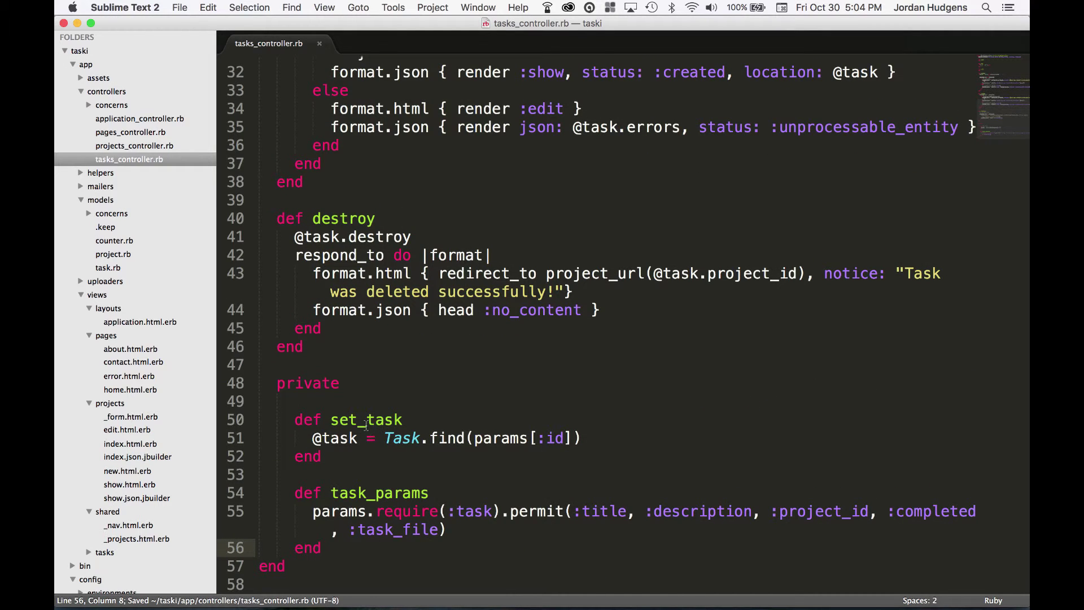
double_click(379, 493)
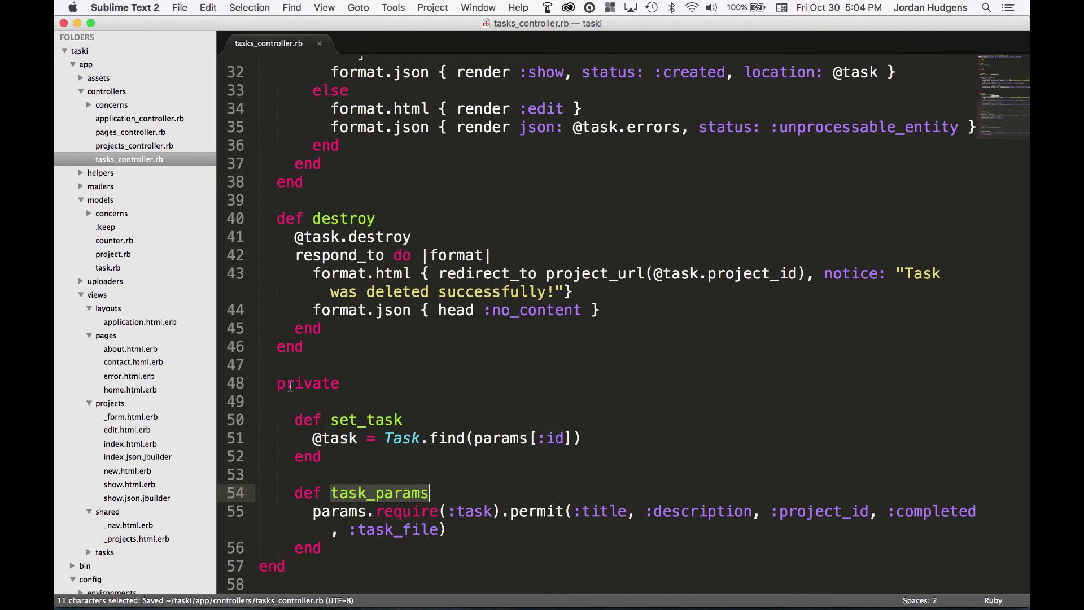
click(340, 383)
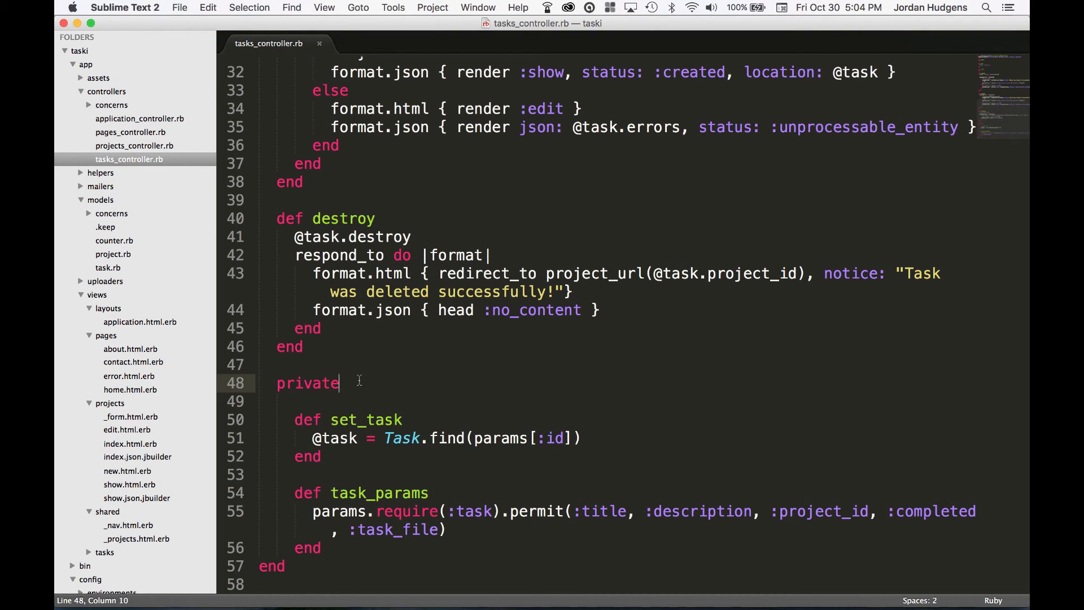
scroll(up, 3)
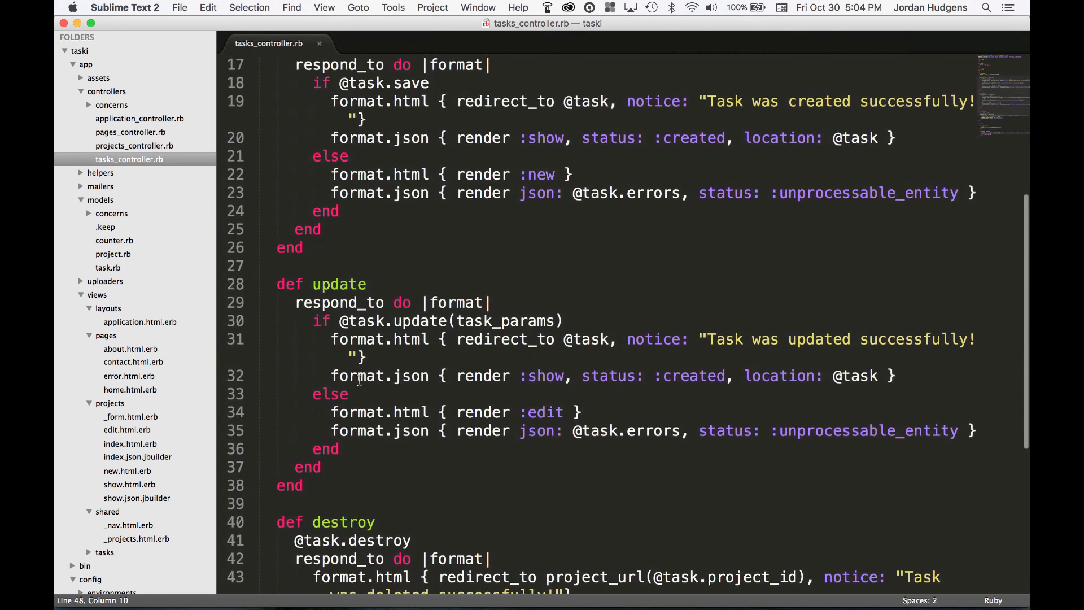
scroll(up, 3)
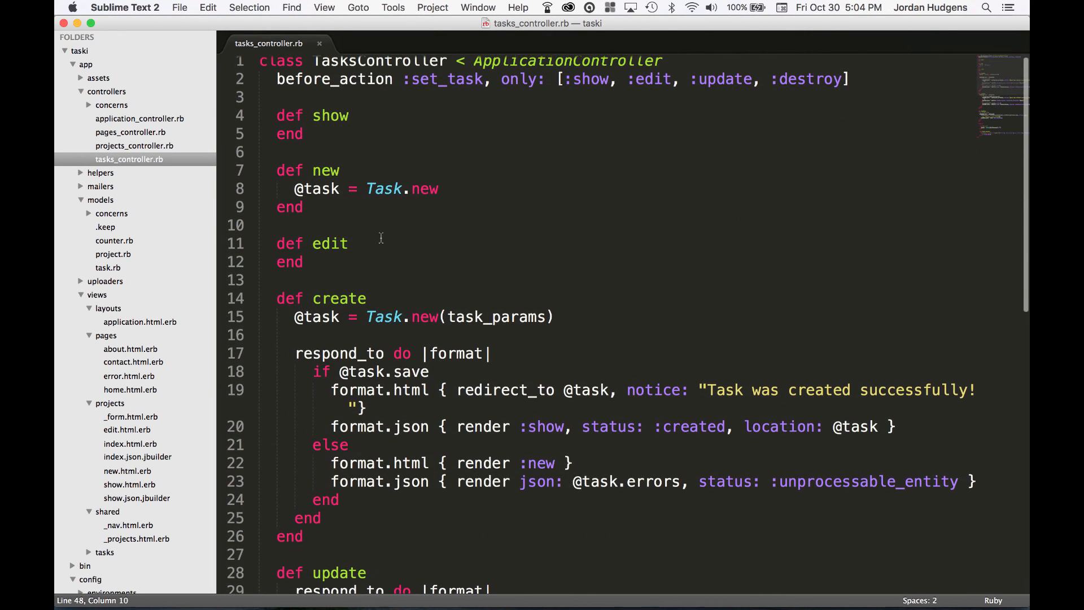